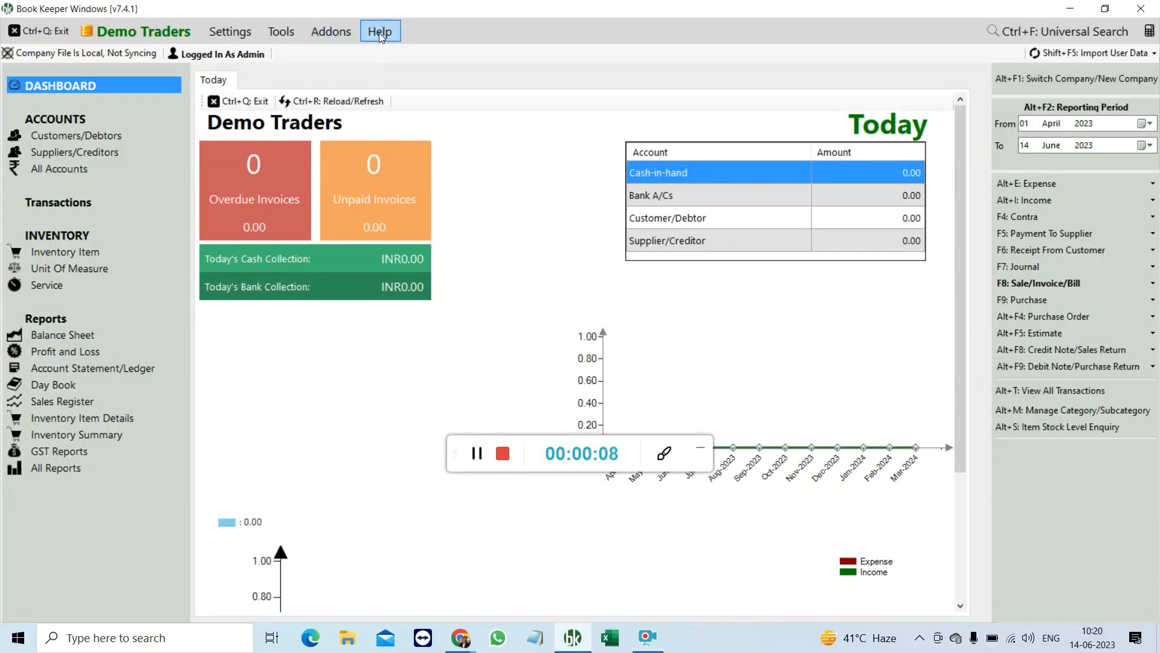
Step: Look at the Help and About information for Book Keeper
left_click(380, 32)
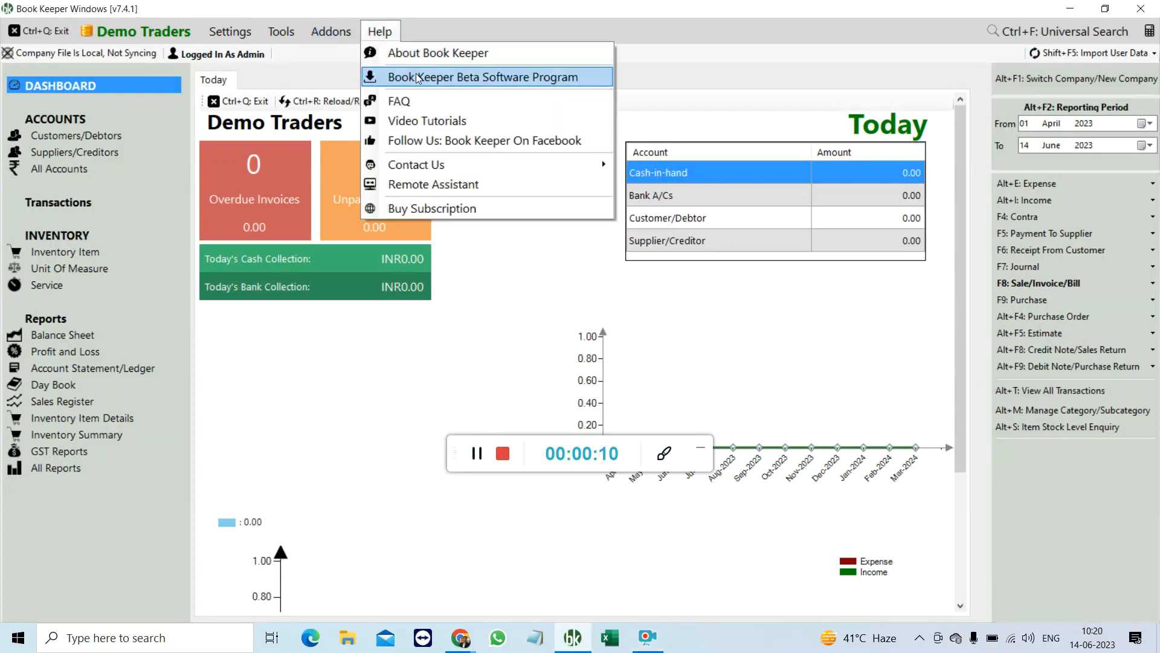
left_click(487, 77)
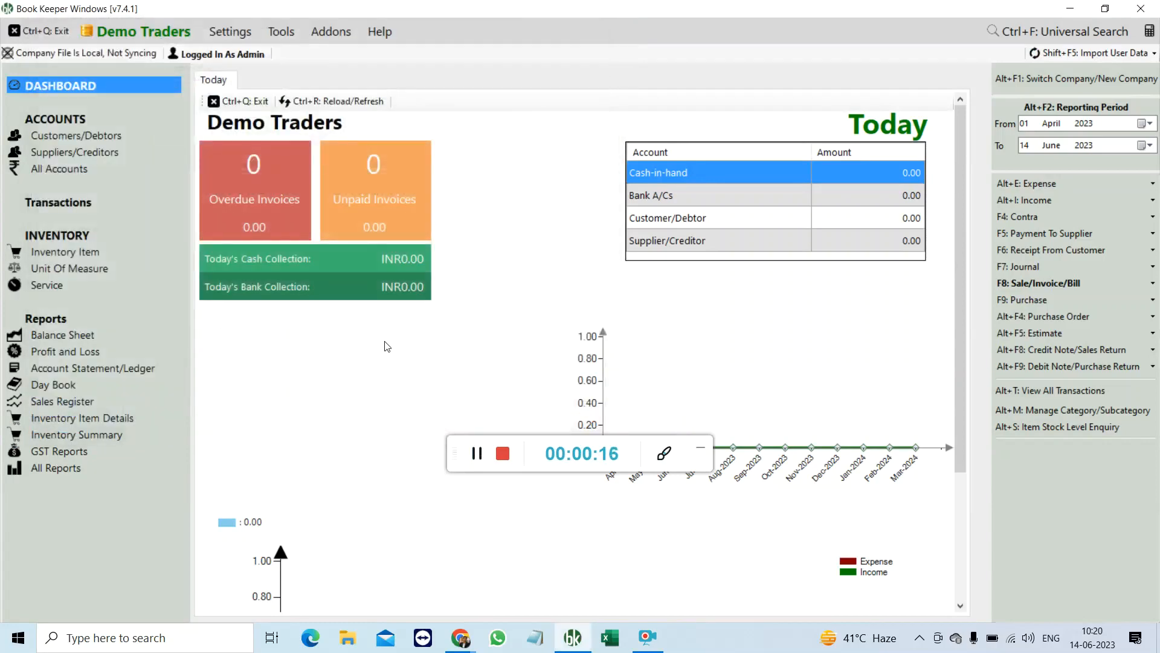
mouse_move(289, 433)
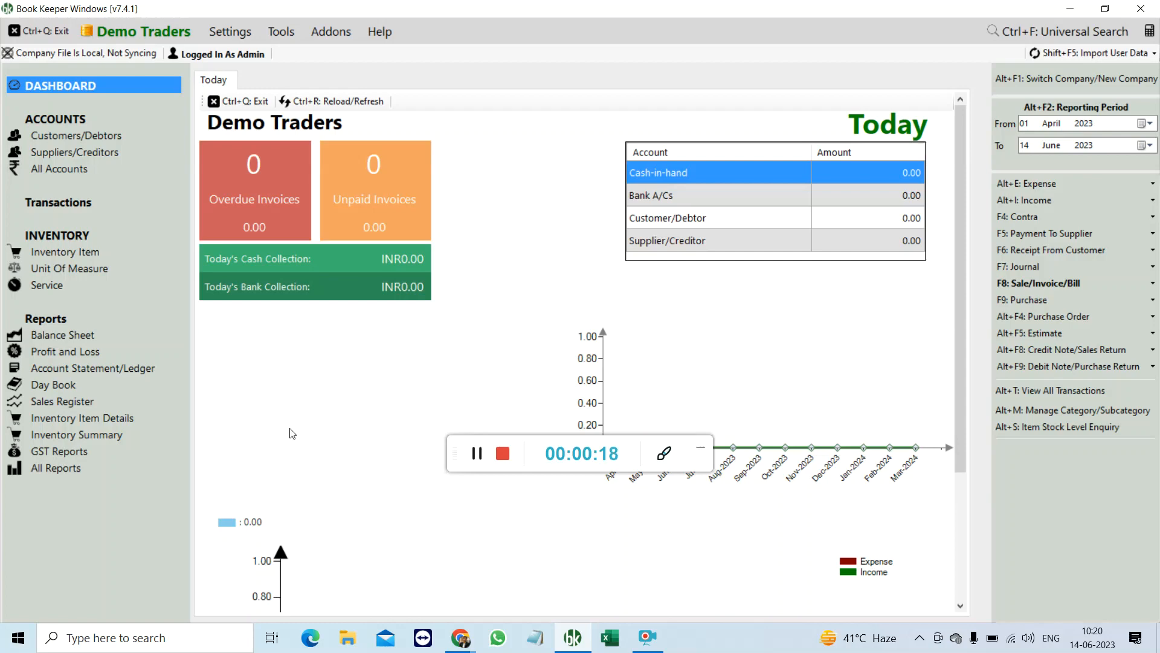
Step: Choose Template4 as the invoice template in Template Settings, accept the browser warning, and save
left_click(230, 31)
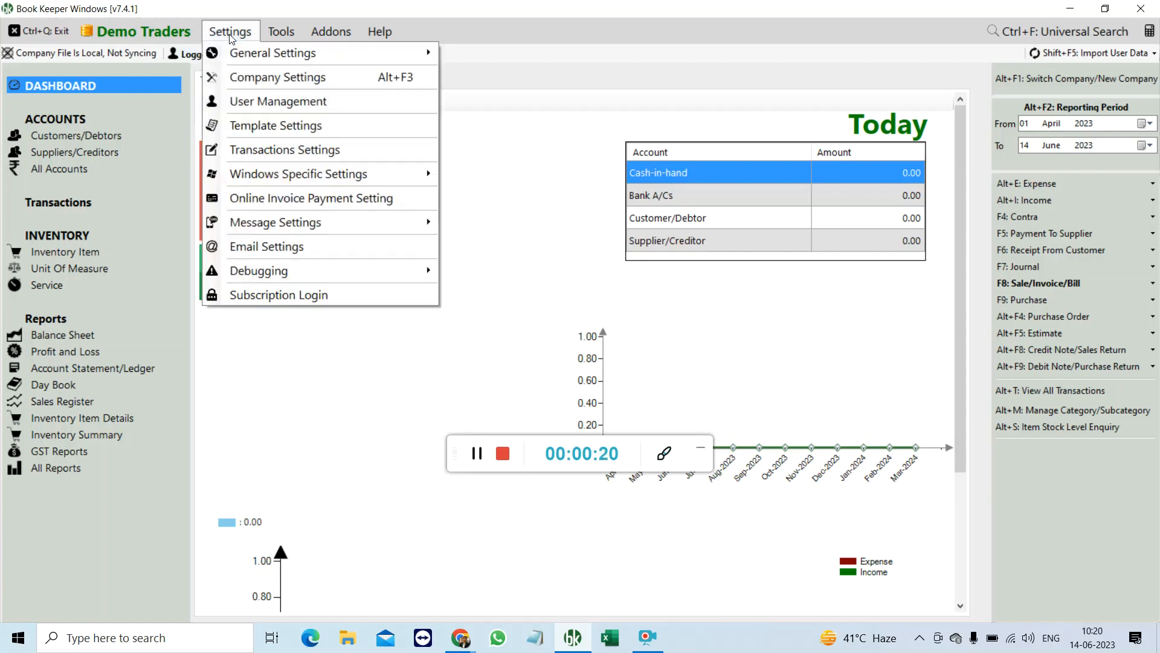
left_click(276, 124)
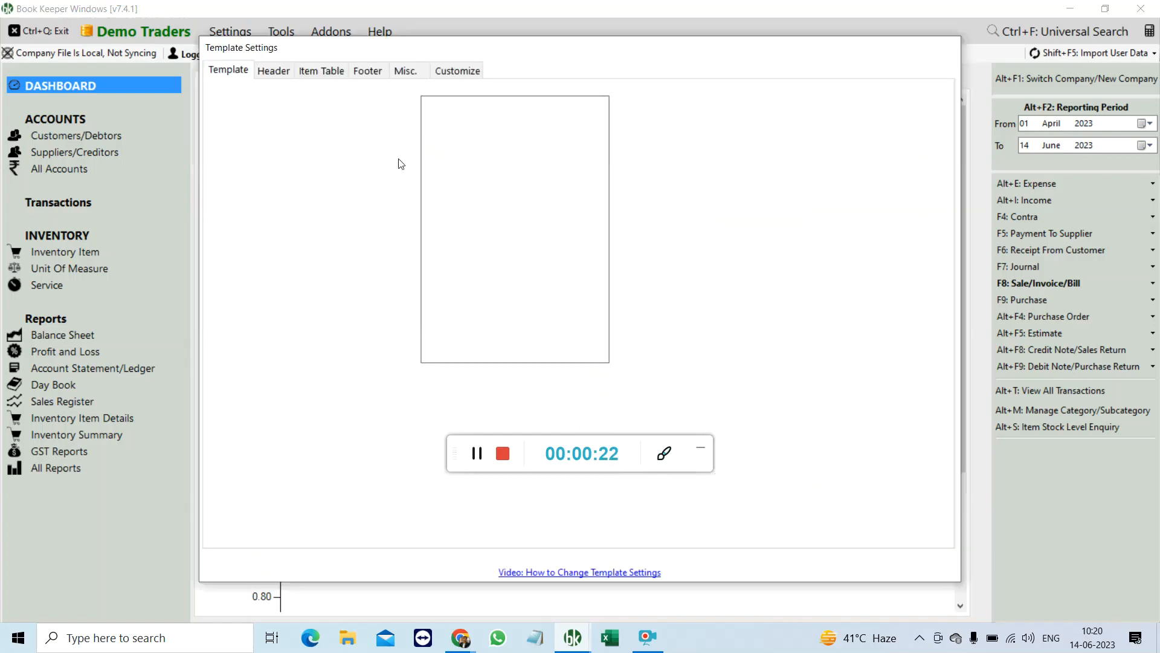
left_click(314, 116)
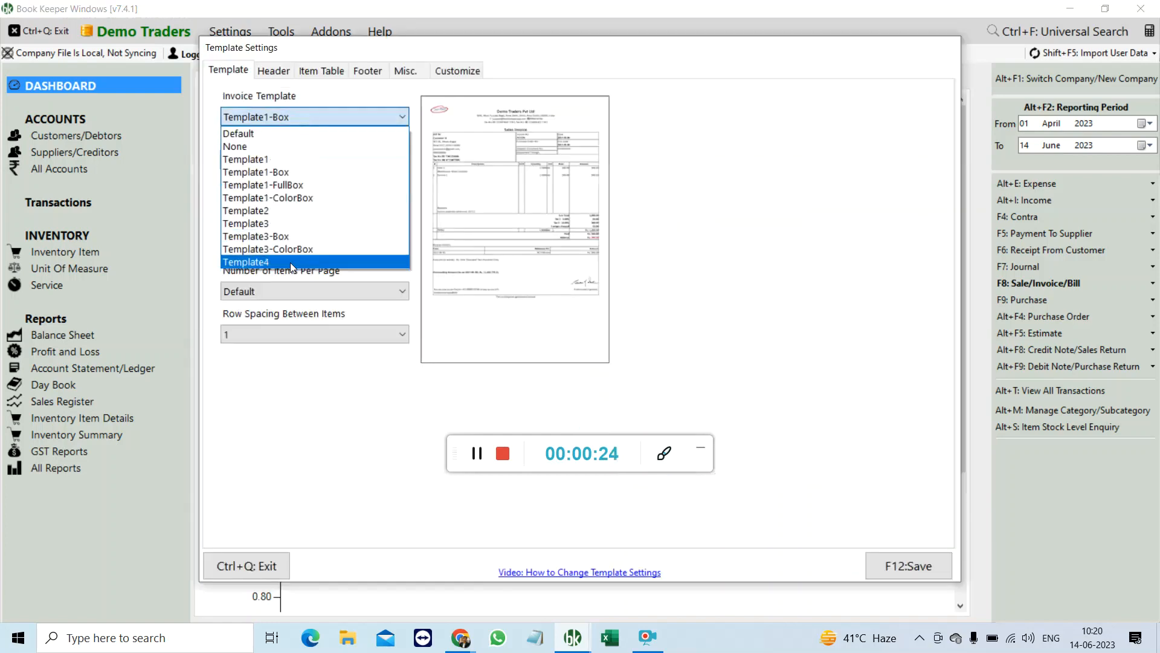
left_click(245, 263)
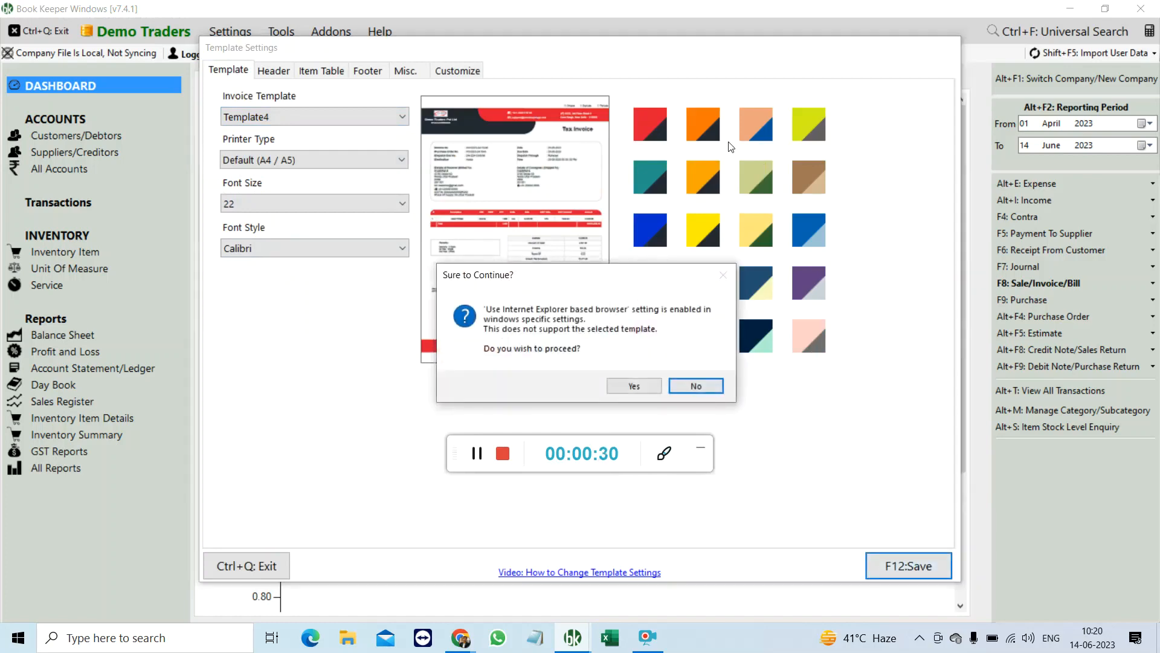
left_click(633, 386)
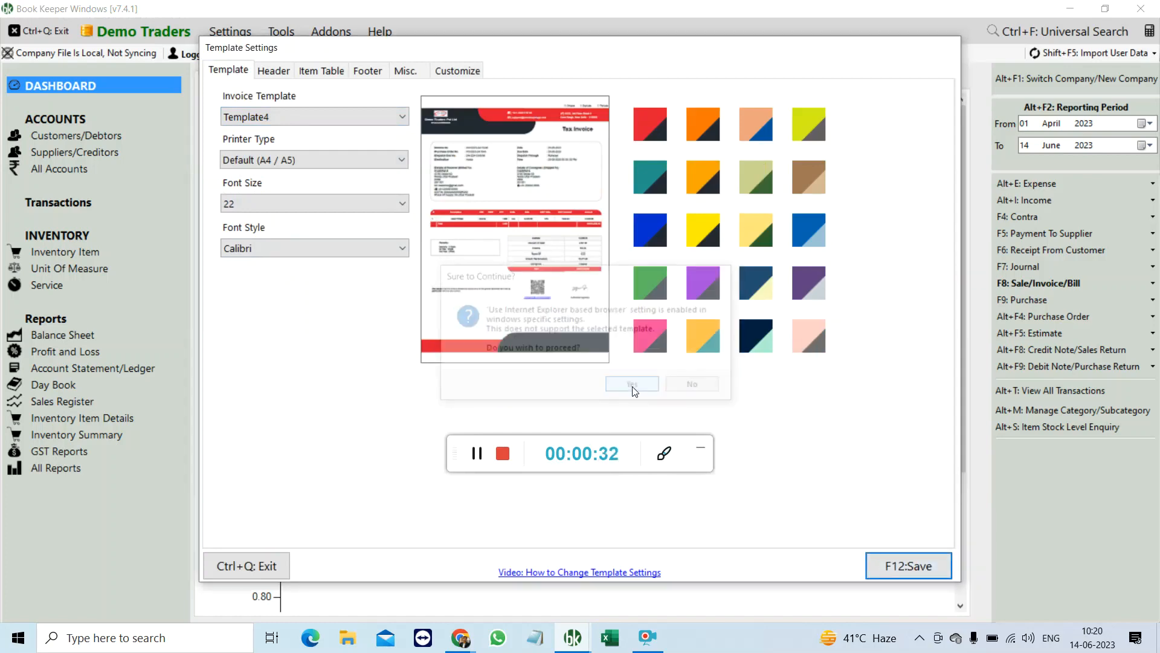
left_click(631, 383)
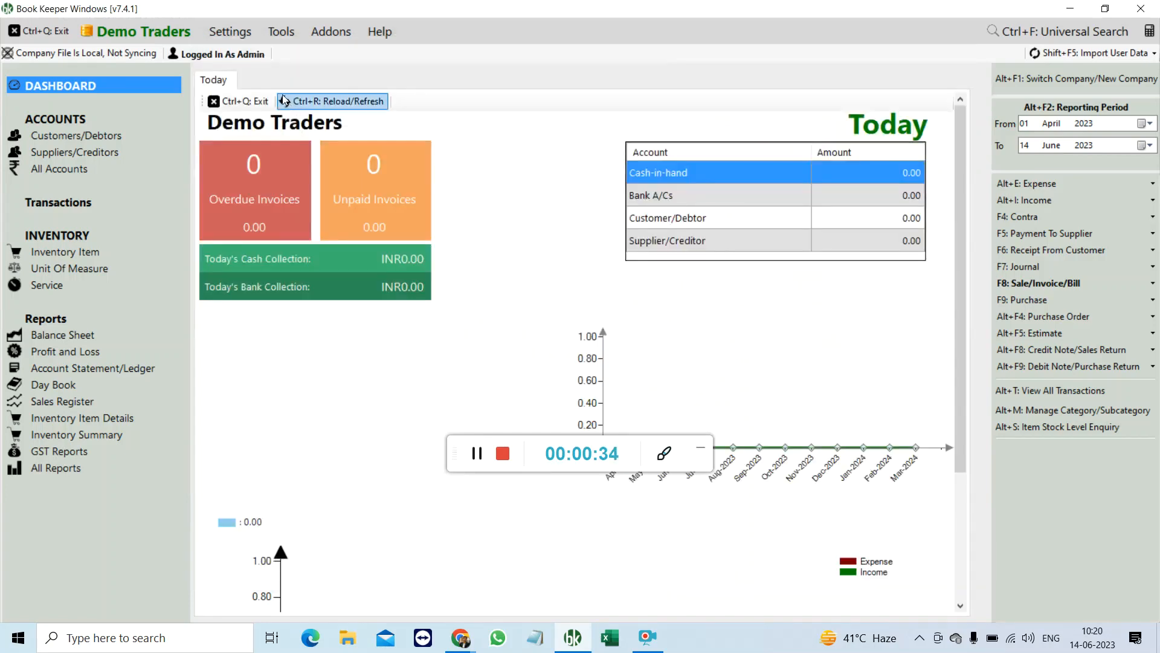
Step: Uncheck 'Use Internet Explorer based browser' in Windows Specific Settings
left_click(229, 32)
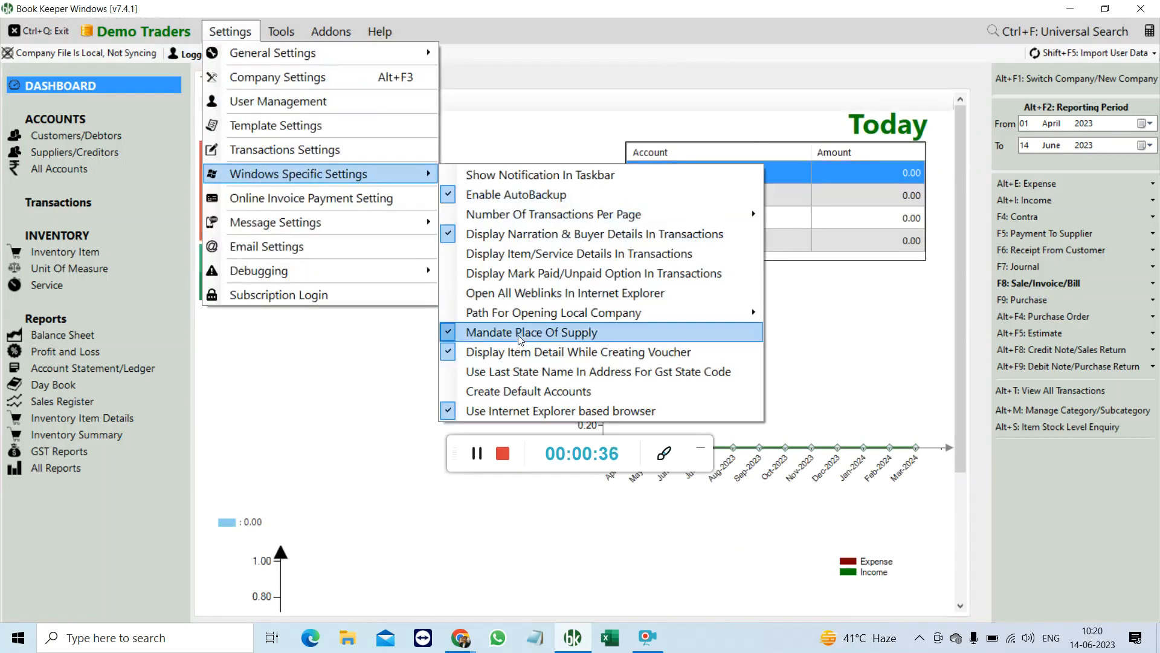
mouse_move(560, 411)
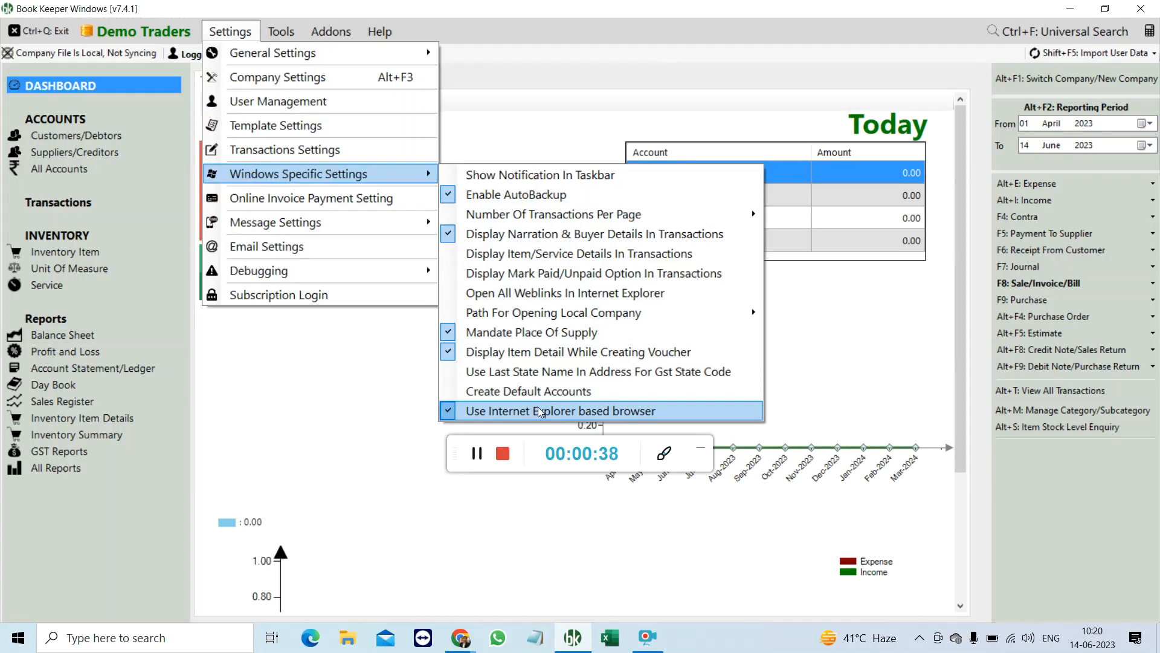
mouse_move(565, 417)
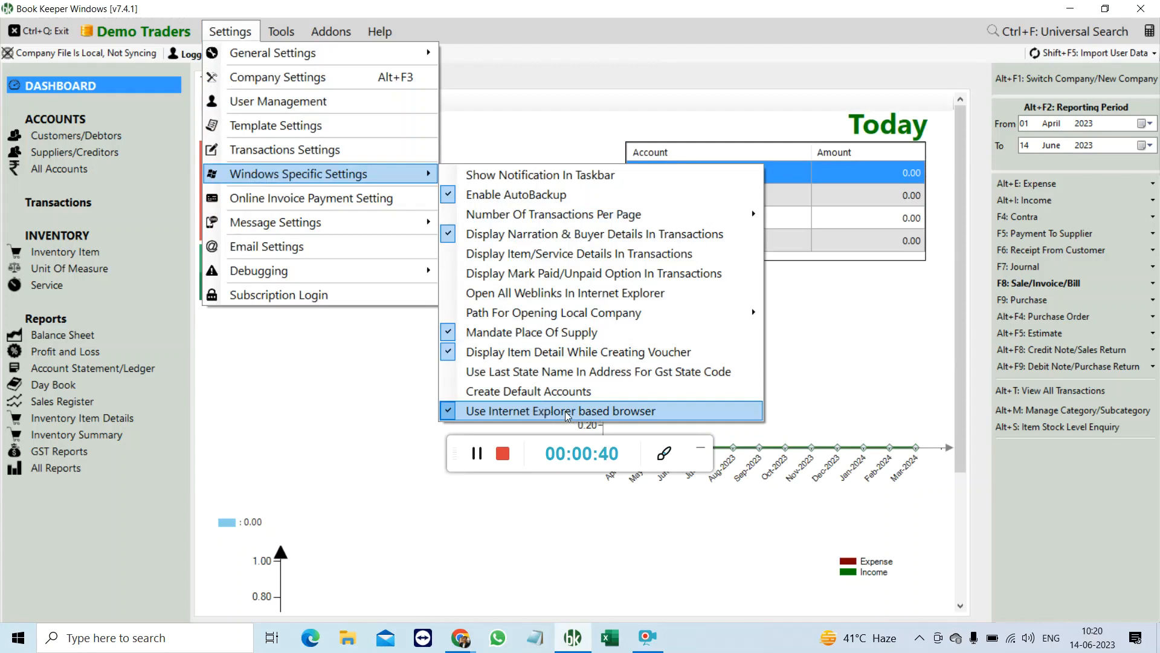
left_click(561, 411)
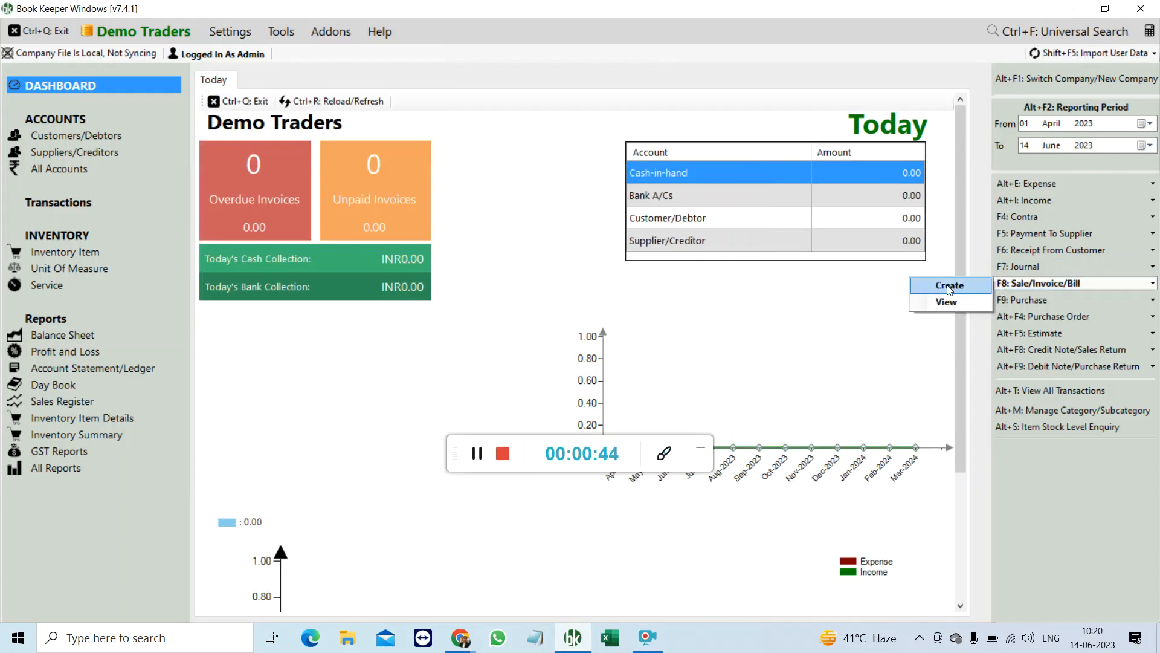
Step: Create sales invoice INV1 for Cash and add Samsung TV as a new tax-exempt inventory item
left_click(950, 285)
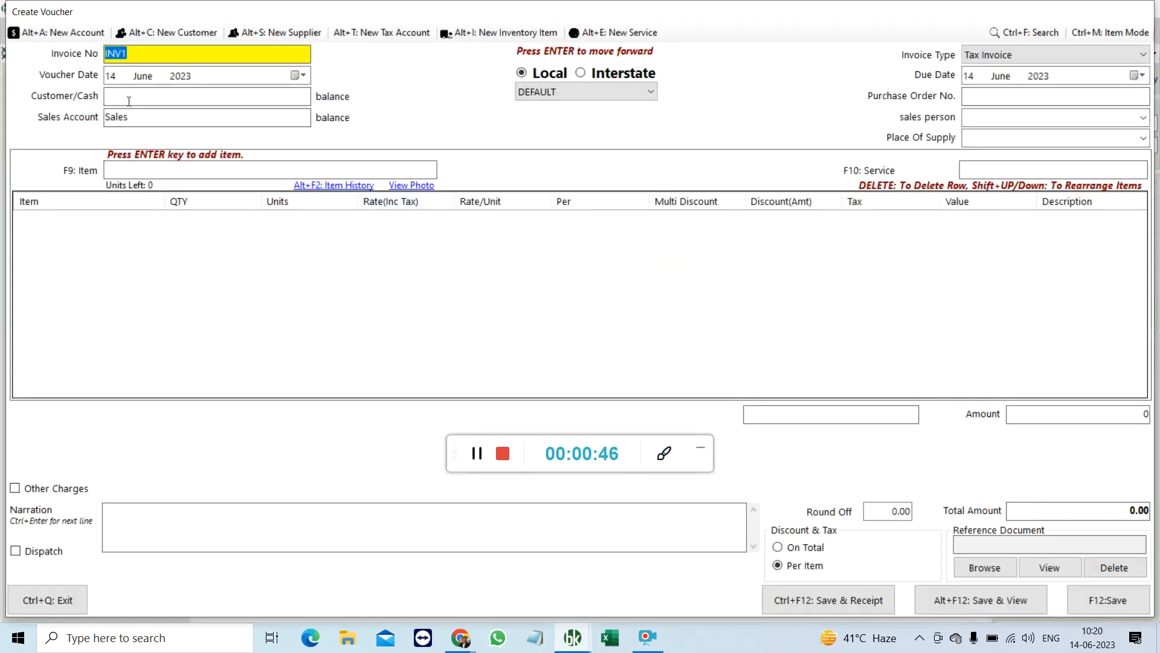
type("cas")
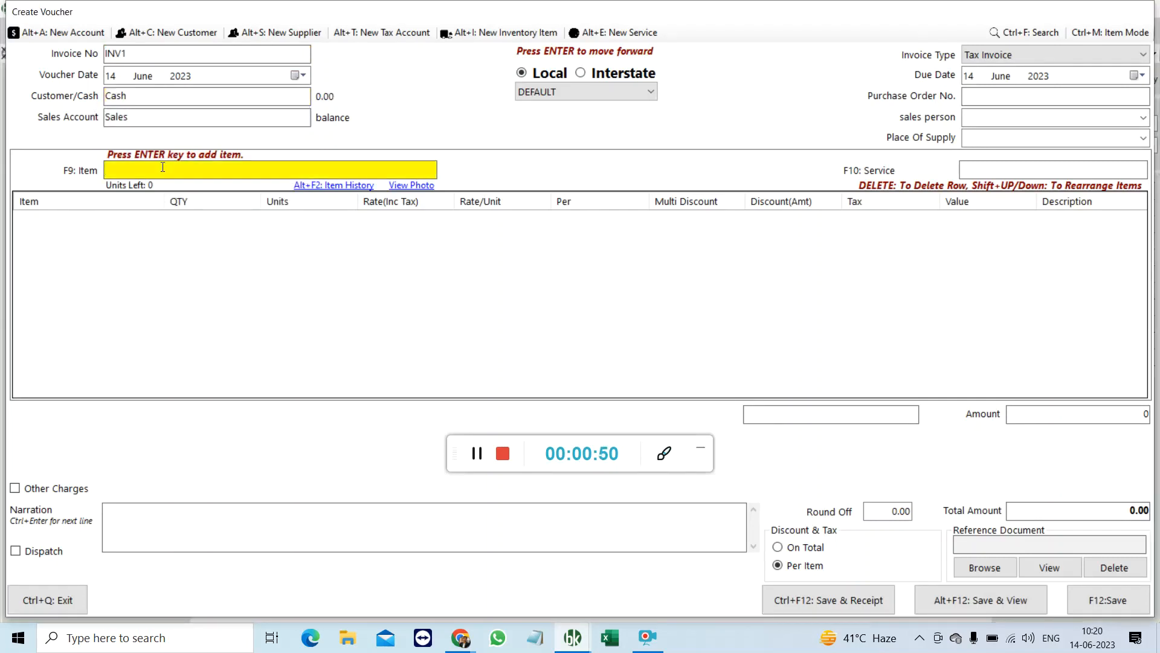
type("Mater")
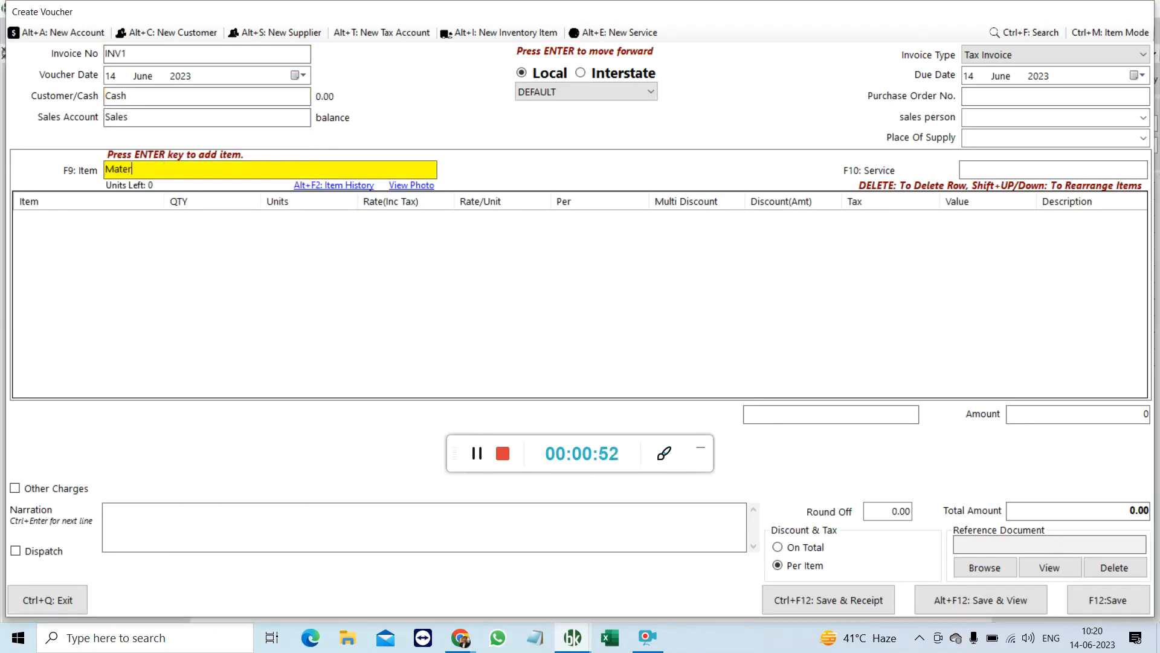
type("Samsung TV")
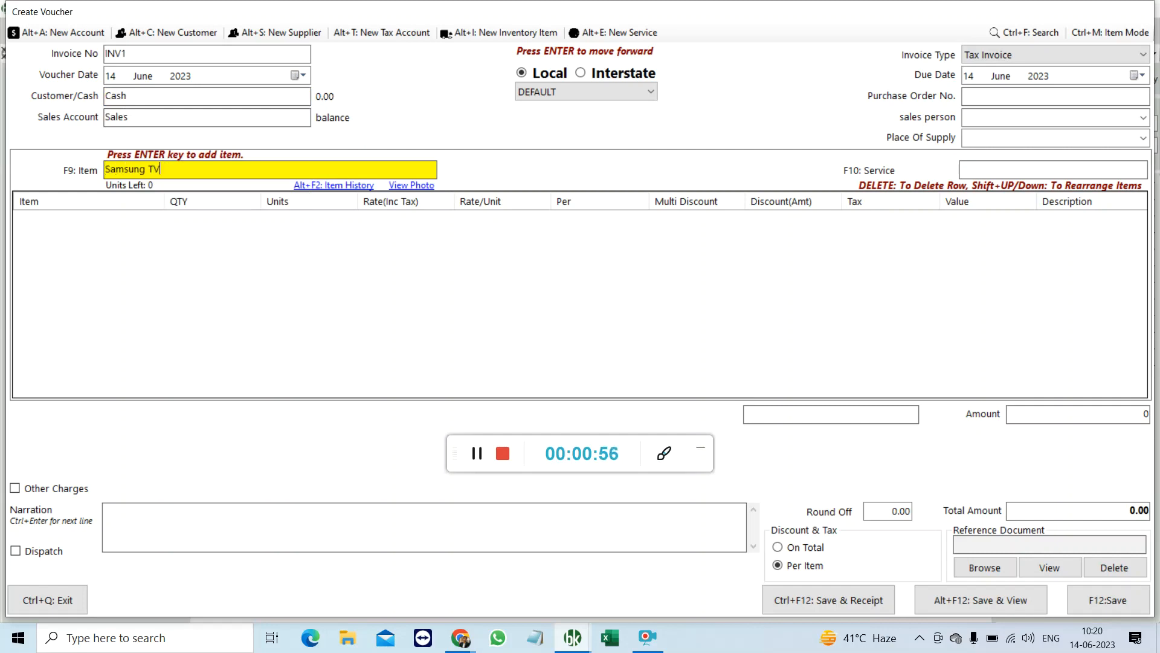
key("enter")
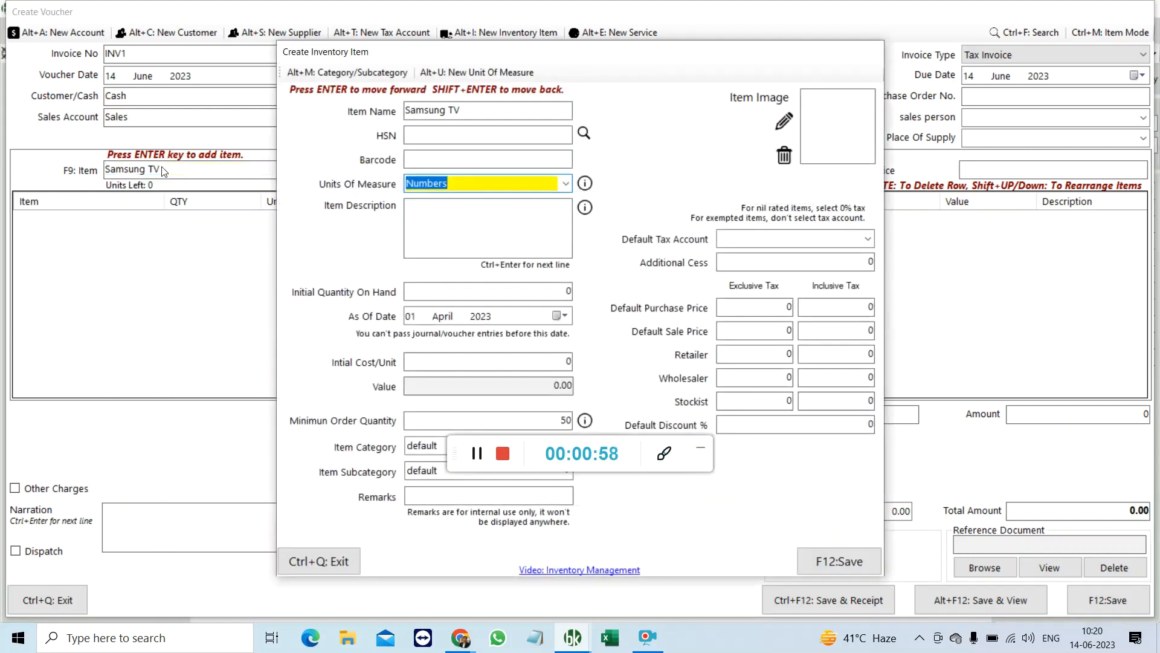
left_click(839, 561)
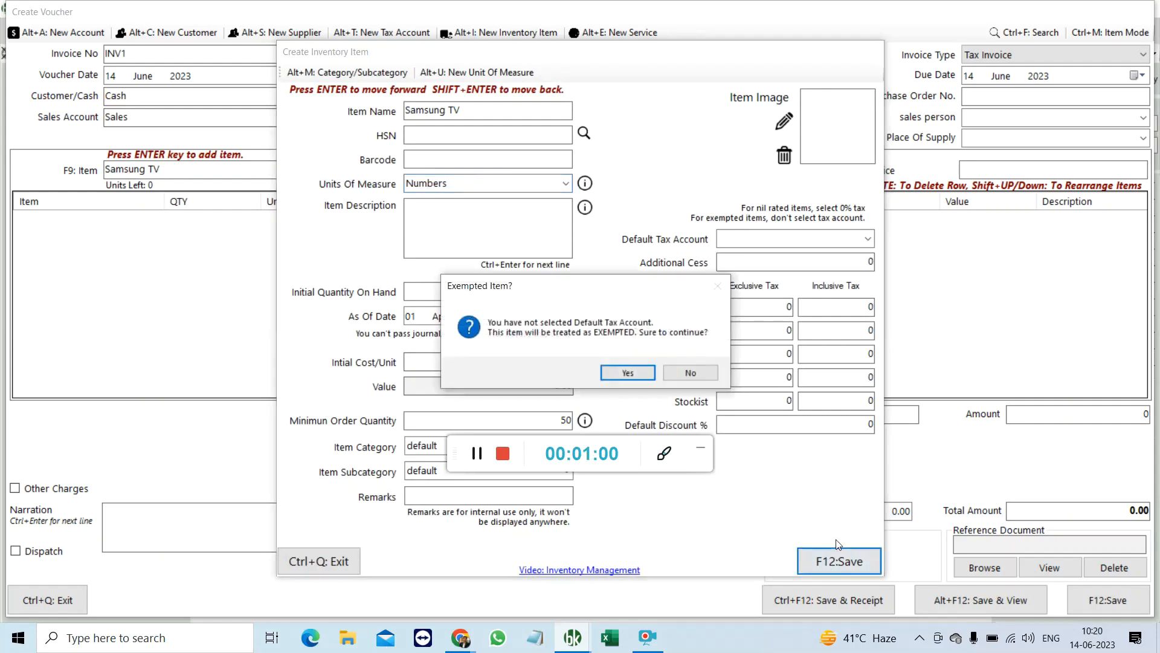
left_click(628, 373)
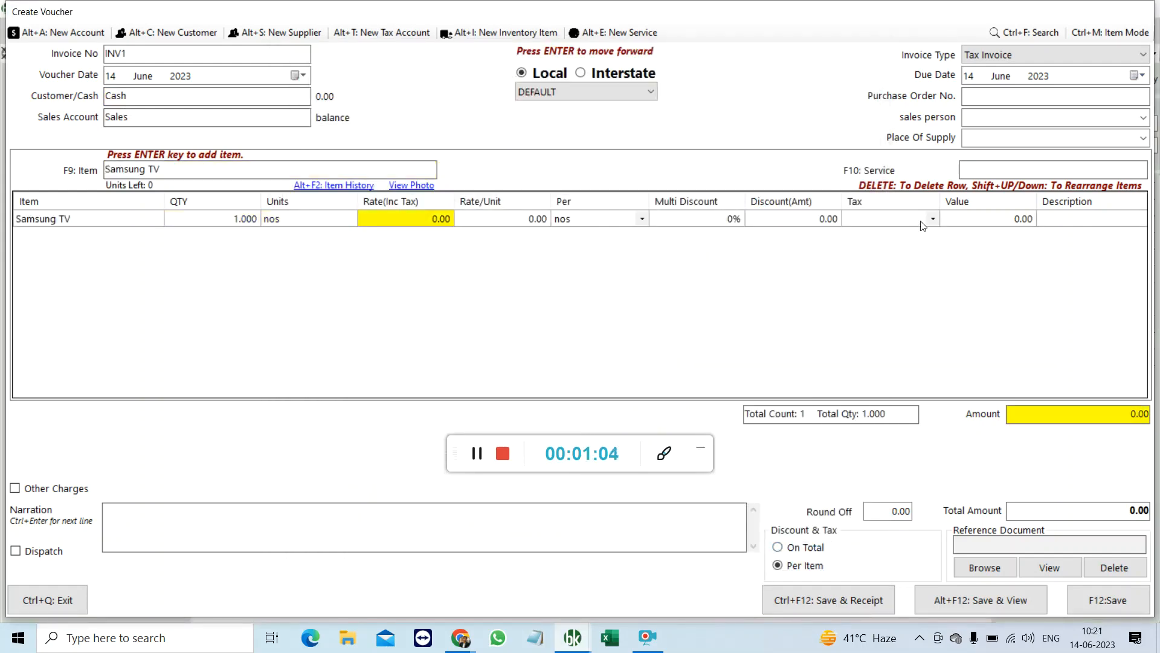
Step: Apply GST@18% to the Samsung TV line with Delhi as place of supply and rate 1000
left_click(932, 219)
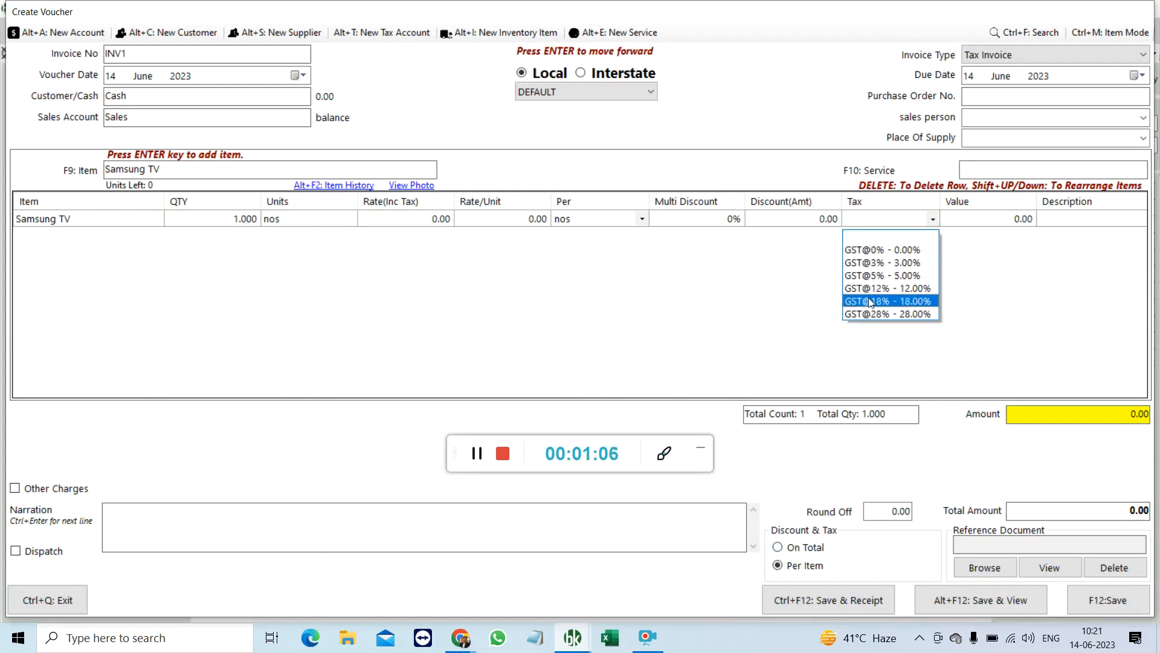
left_click(882, 300)
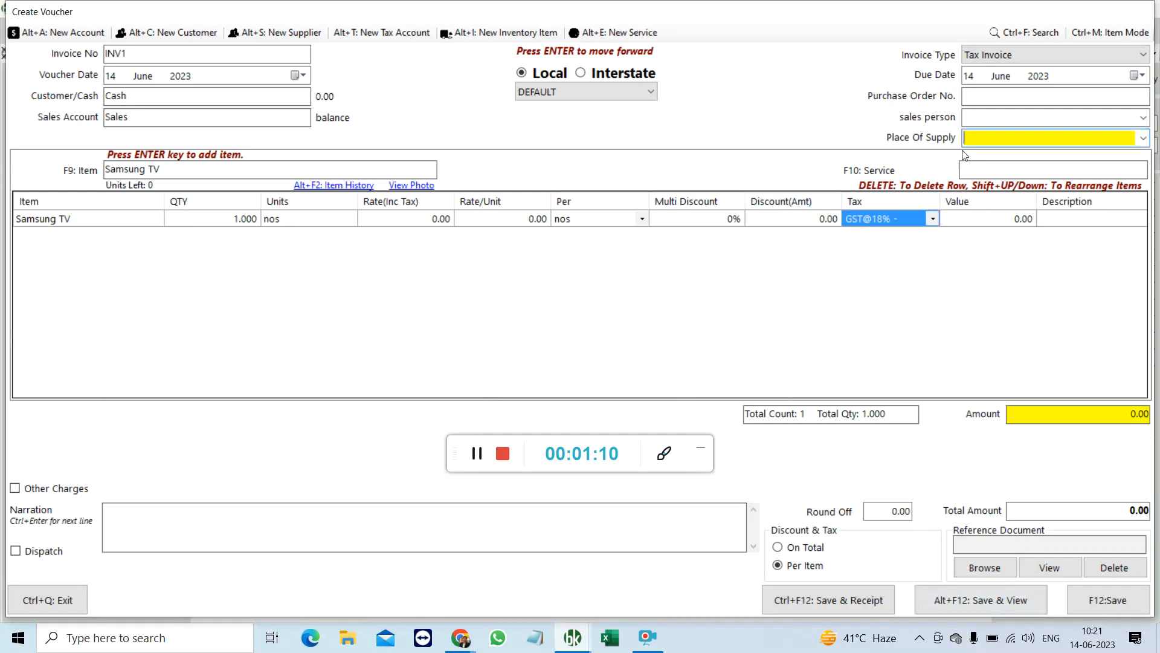
type("Delhi")
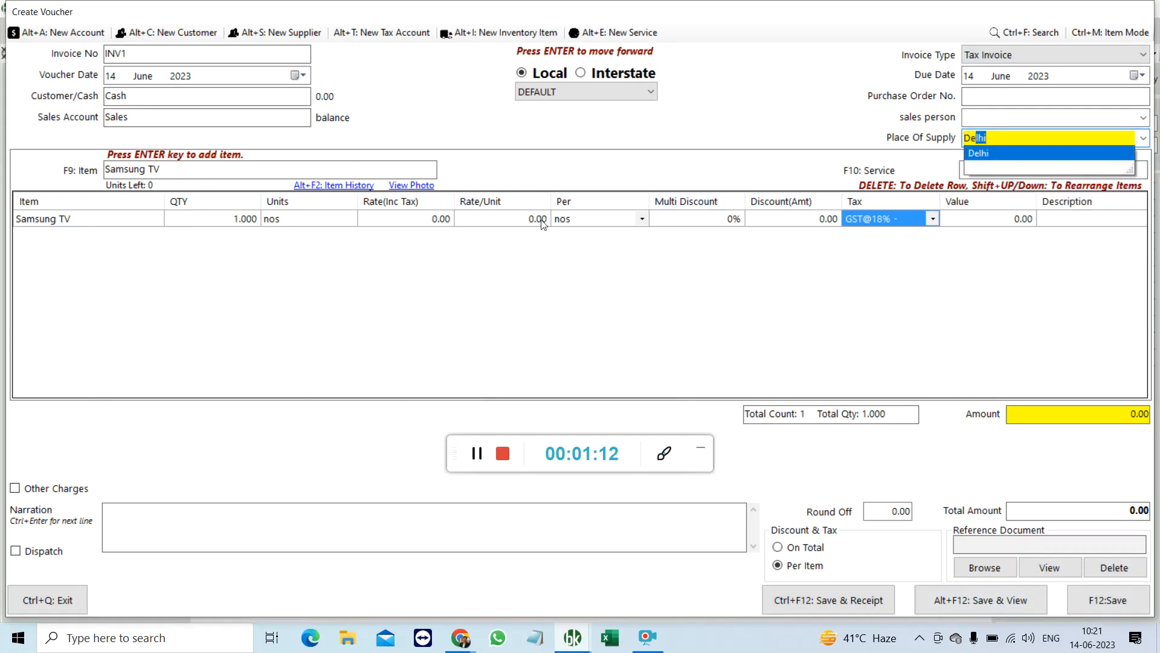
type("1000")
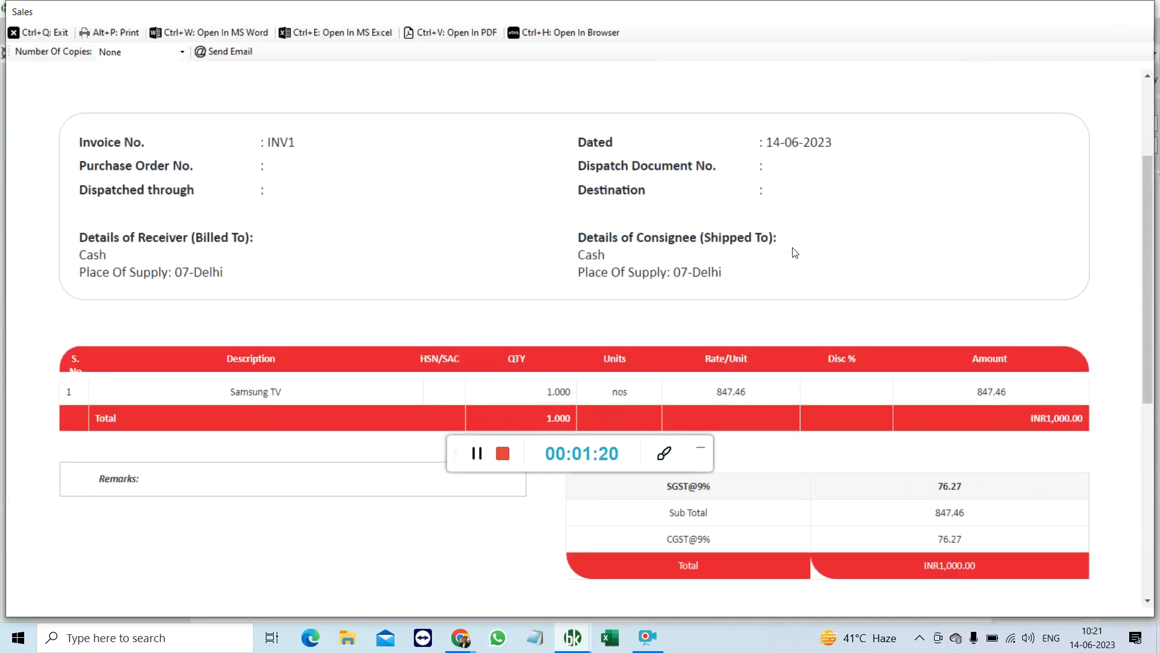
Step: Review the invoice's HSN tax summary and export it as Invoice - INV1.pdf on the Desktop
scroll("down", 3)
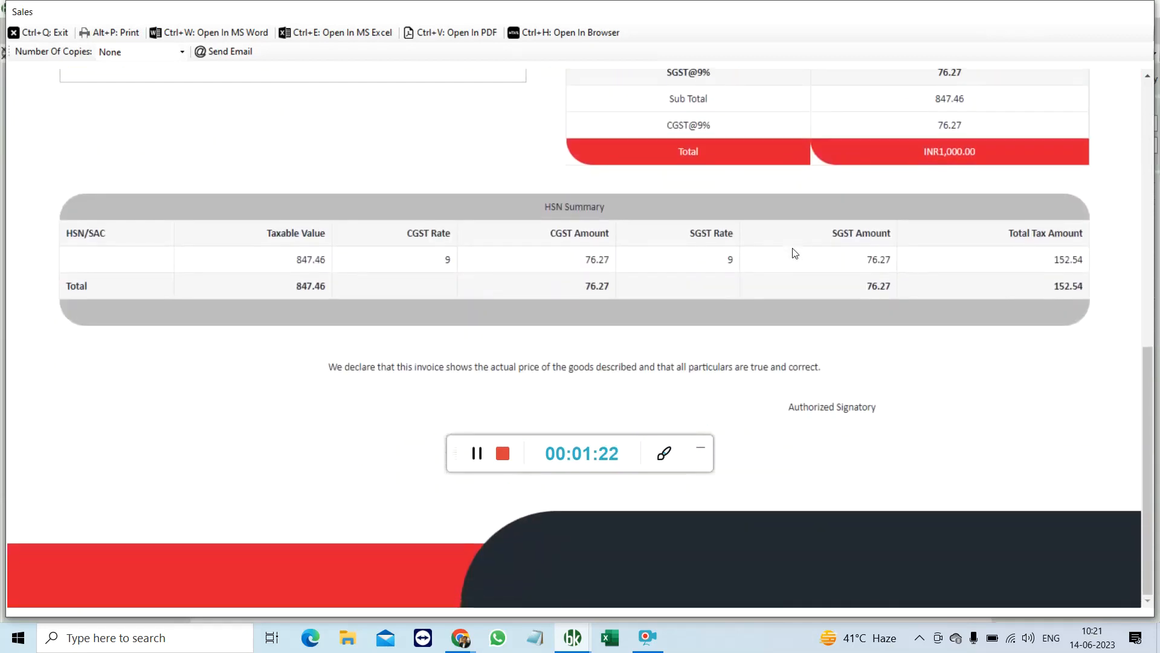
scroll("up", 3)
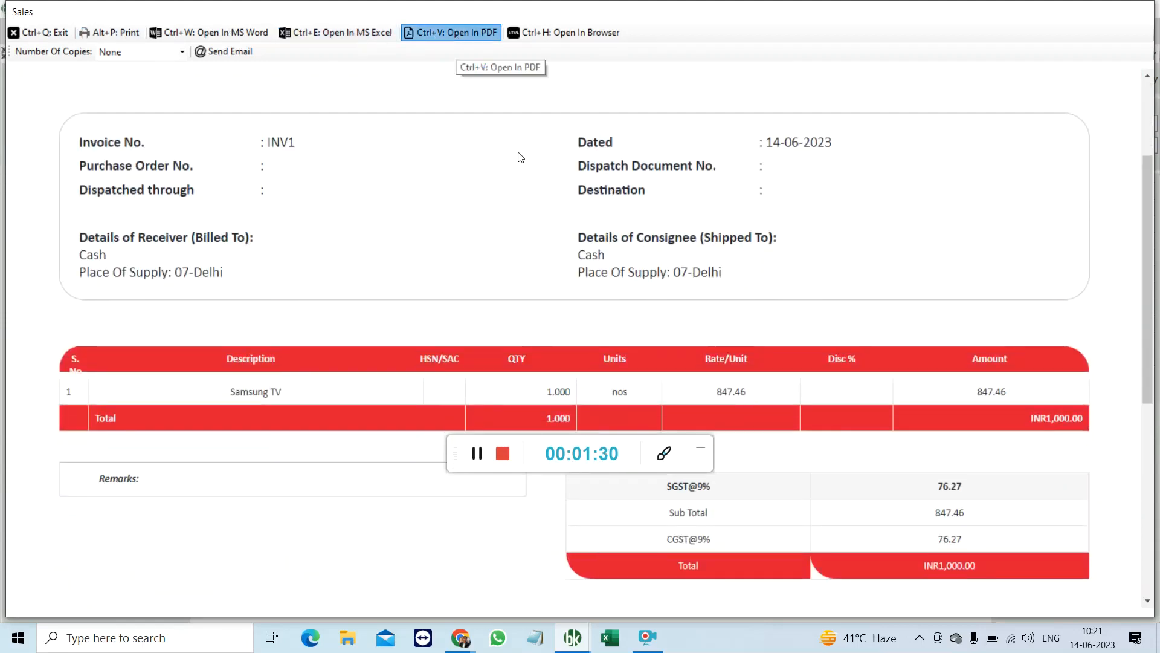
left_click(450, 31)
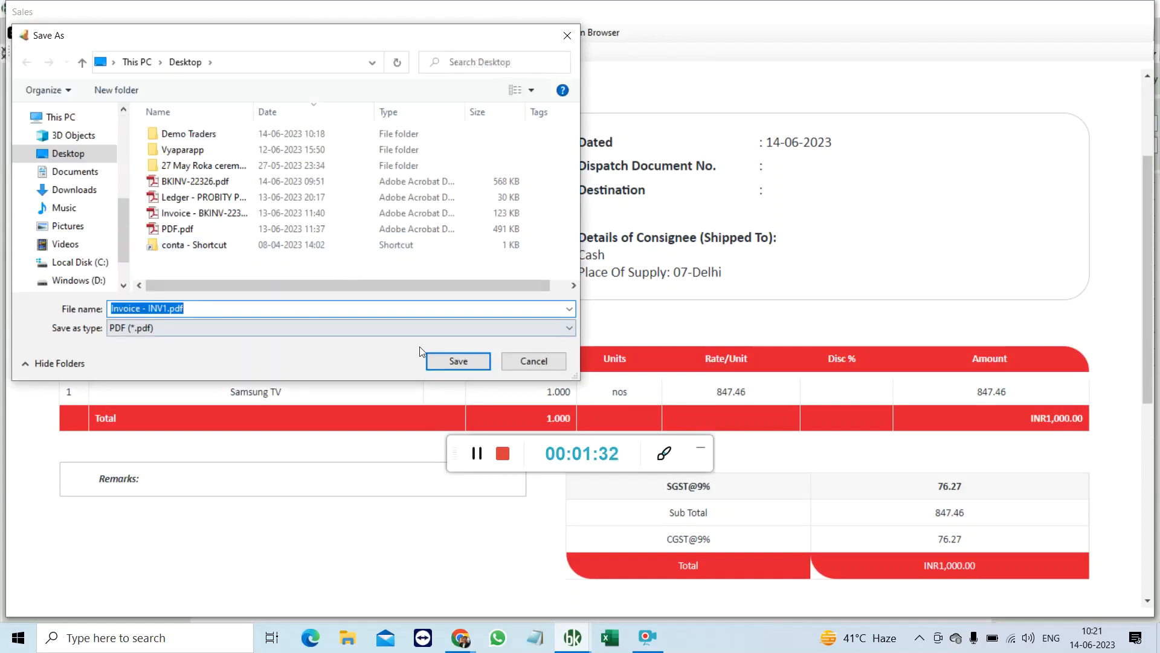
left_click(457, 360)
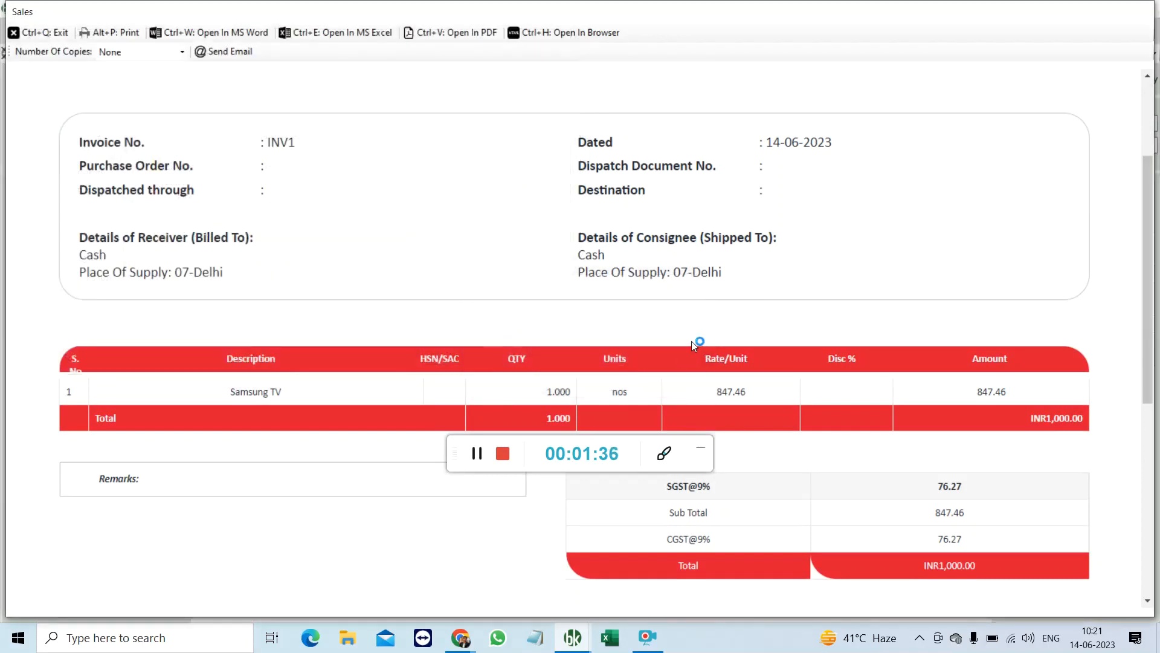
Step: Scroll through Invoice - INV1.pdf for Demo Traders in Adobe Reader
left_click(455, 32)
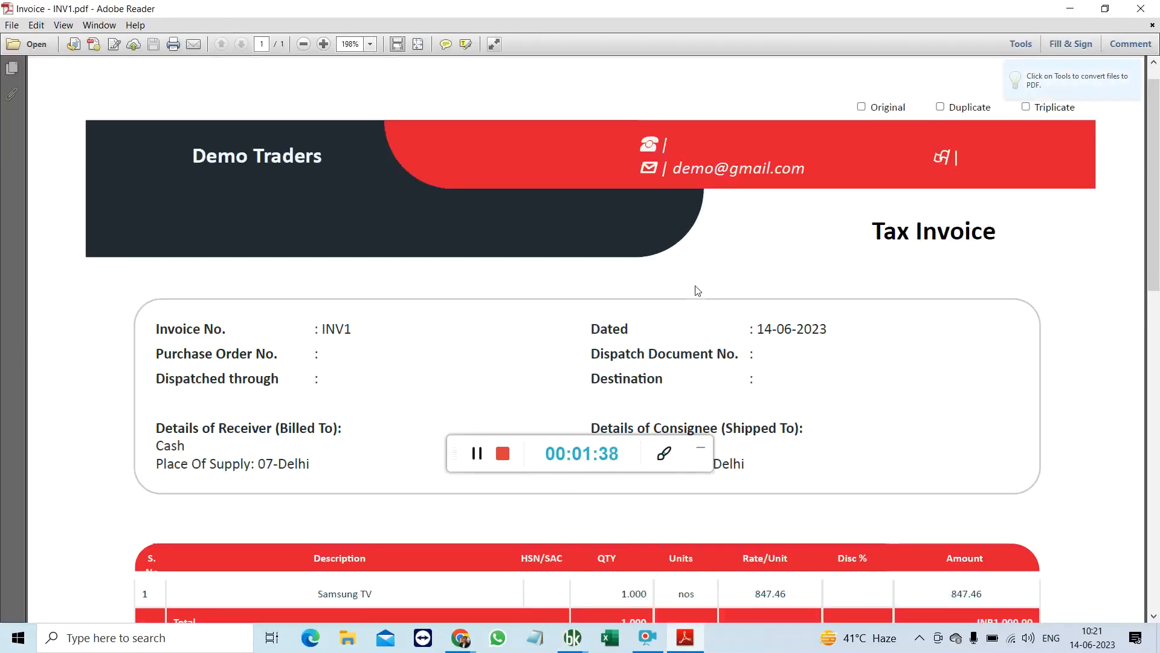
scroll("down", 3)
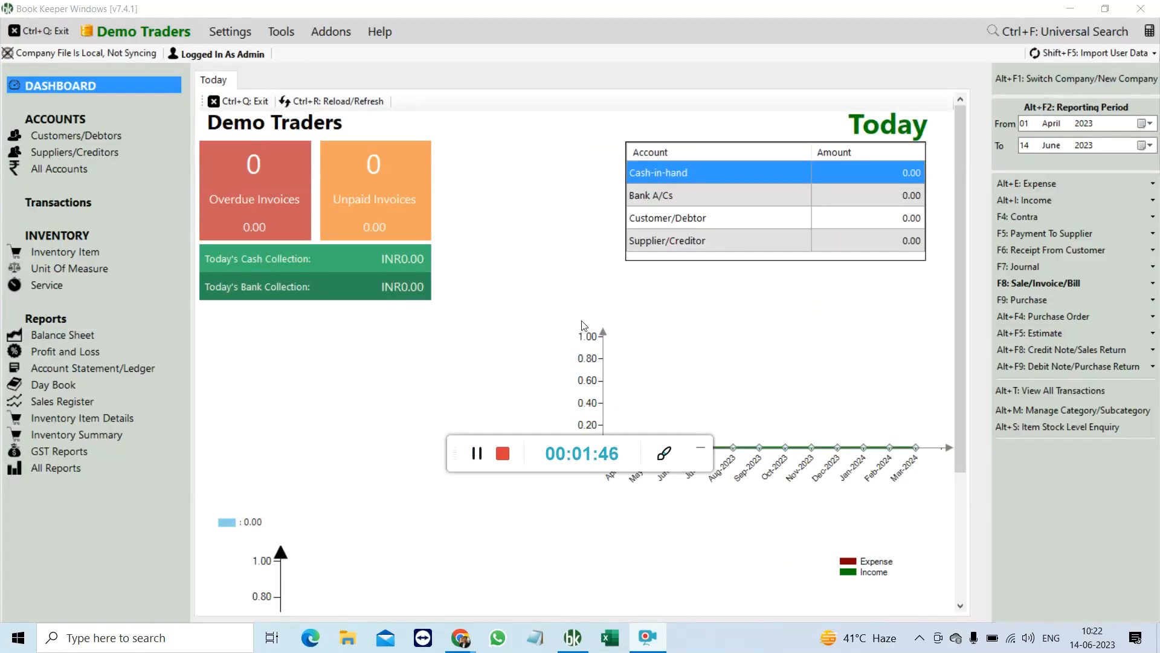
mouse_move(664, 342)
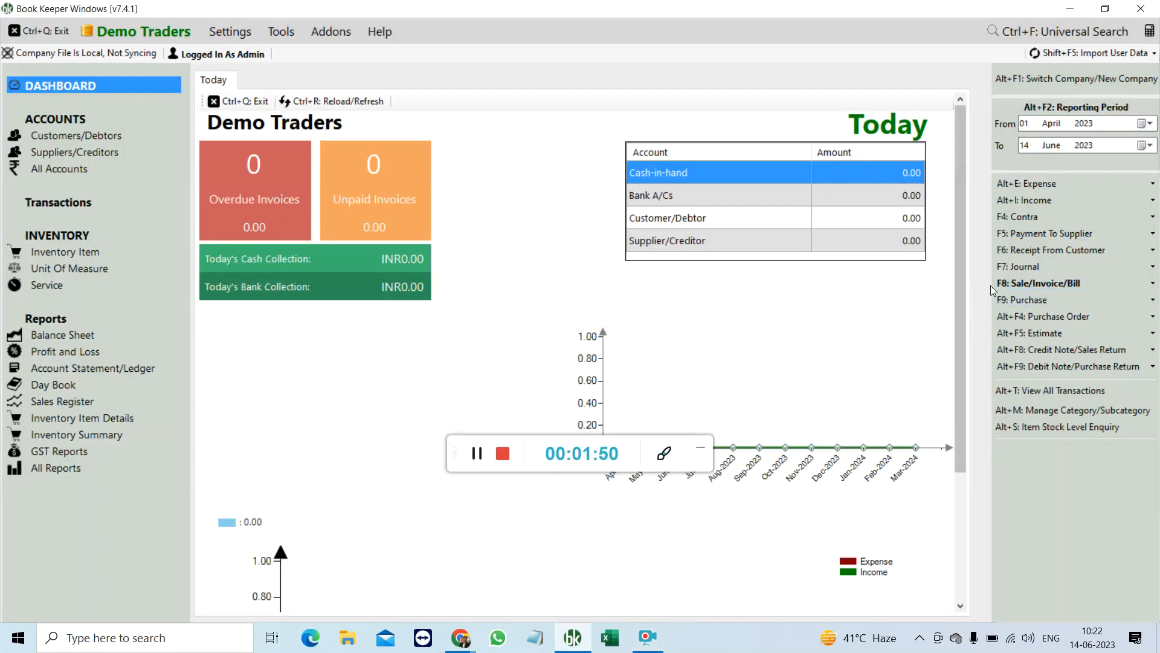
left_click(1050, 390)
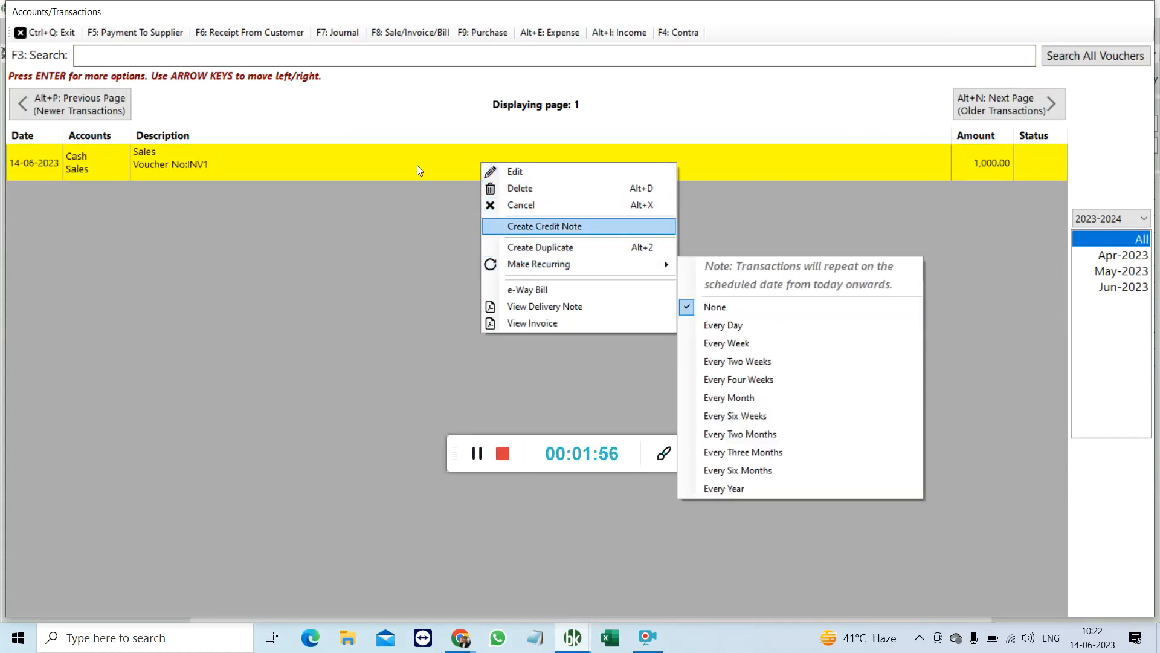
Step: Attach Invoice - INV1.pdf as INV1's reference document via Browse and save the invoice
left_click(515, 171)
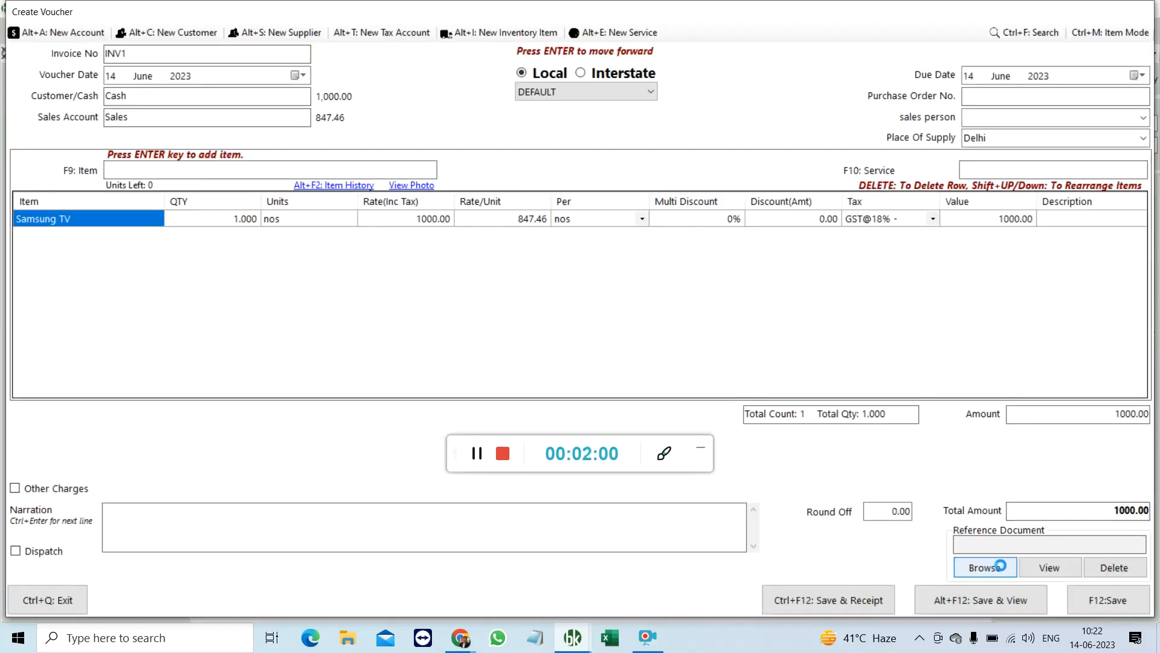
left_click(984, 567)
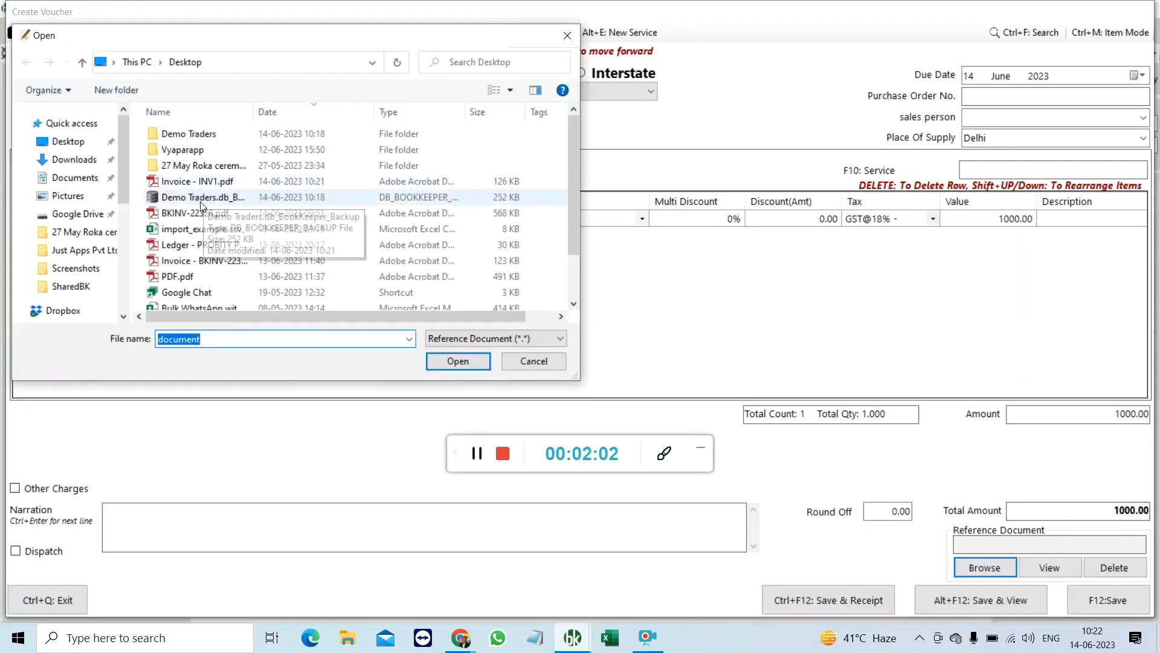
double_click(199, 181)
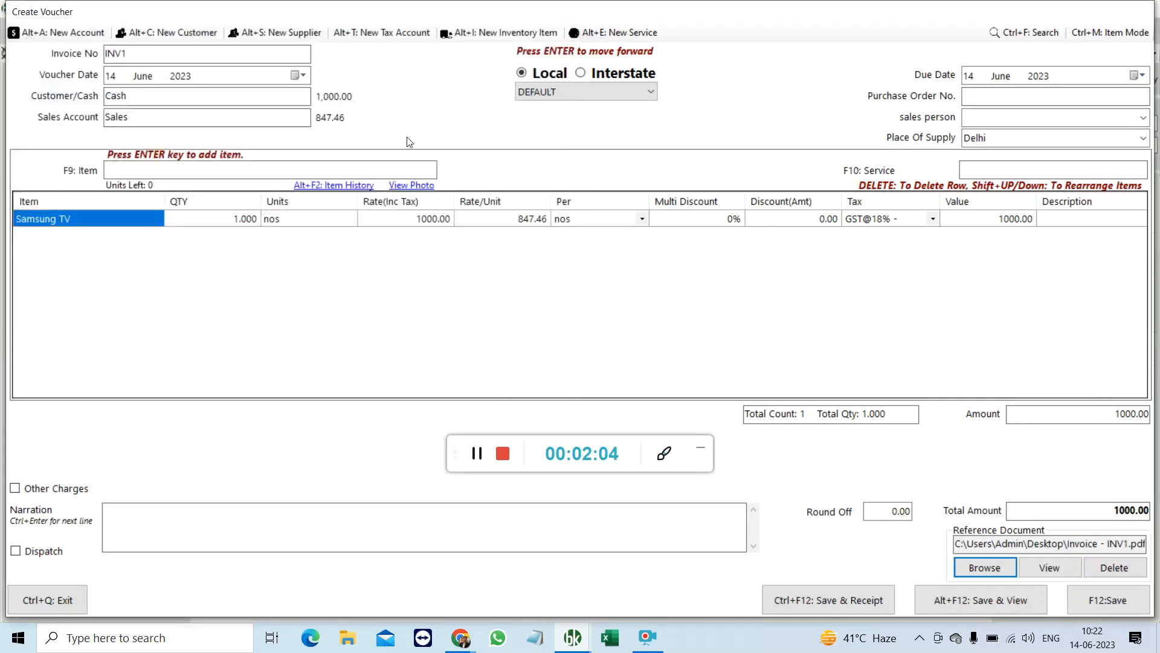
left_click(1108, 600)
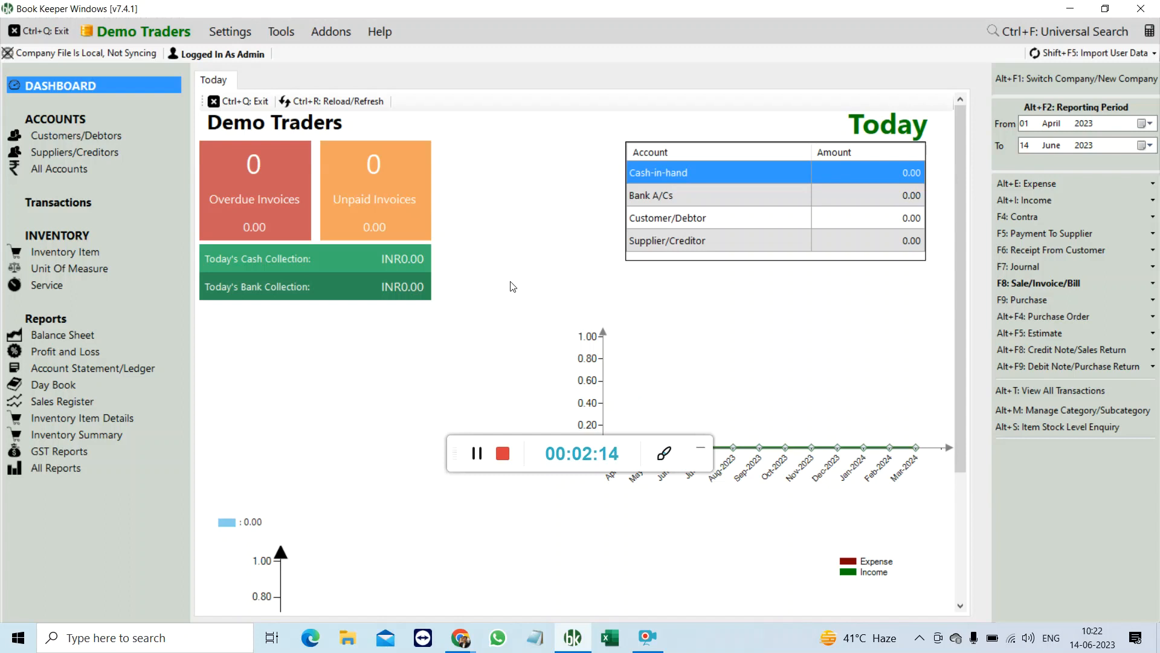
mouse_move(515, 291)
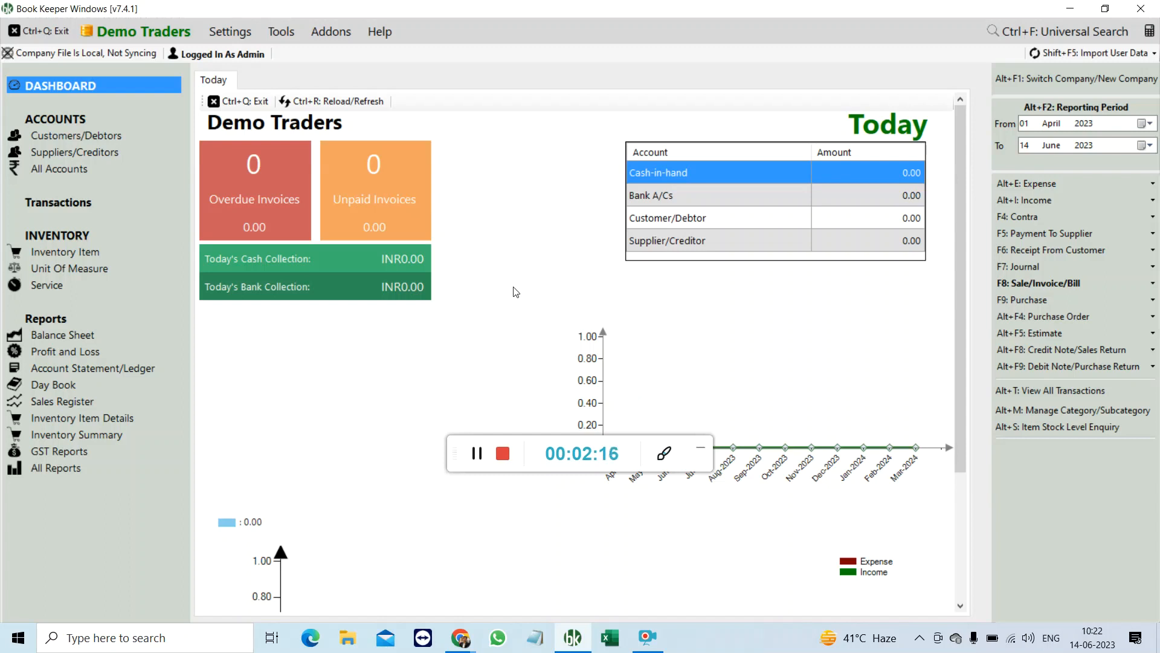
Step: Display the Day Book with reference documents and open INV1's attached PDF 1686738154.pdf
left_click(52, 384)
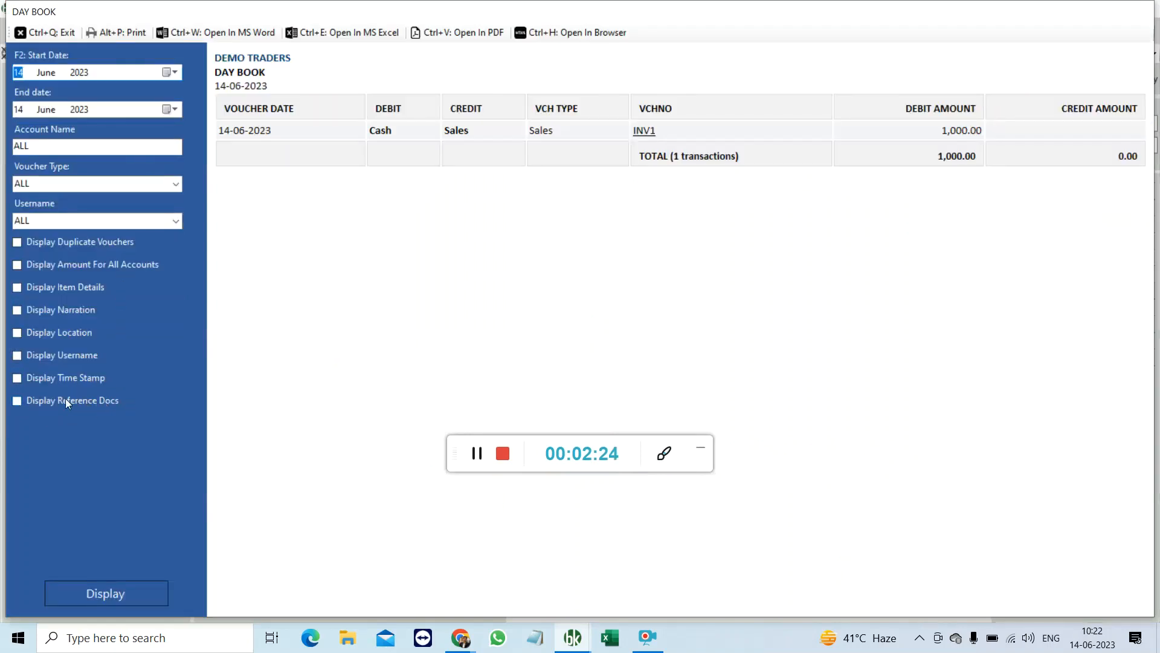
left_click(17, 401)
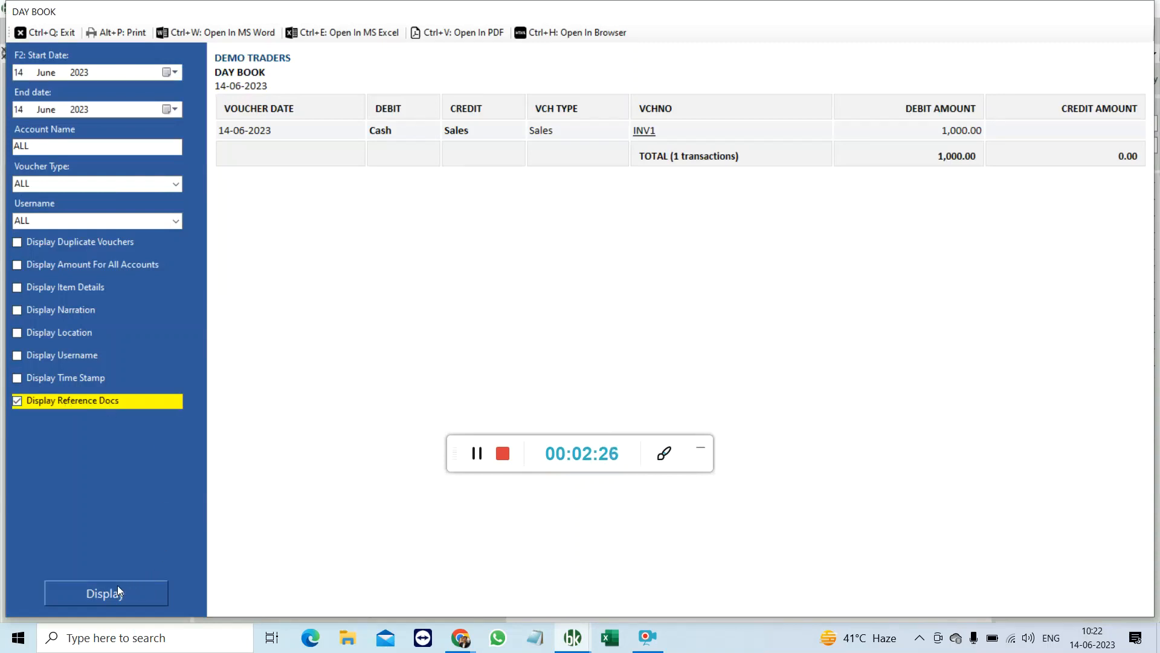
left_click(105, 592)
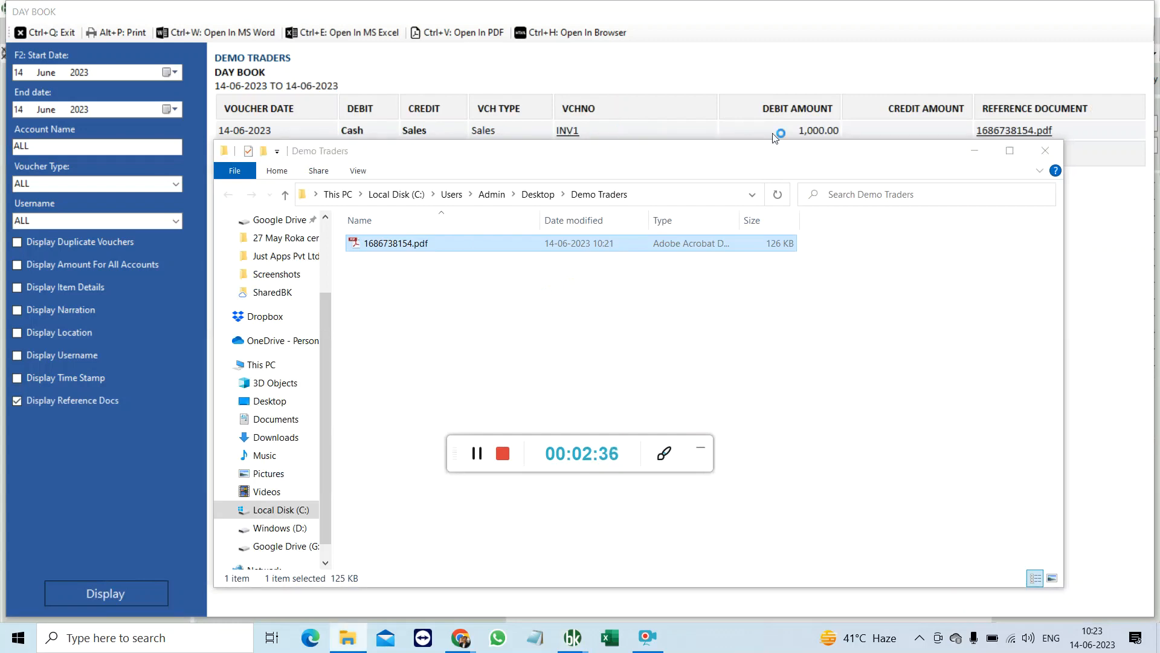
double_click(396, 243)
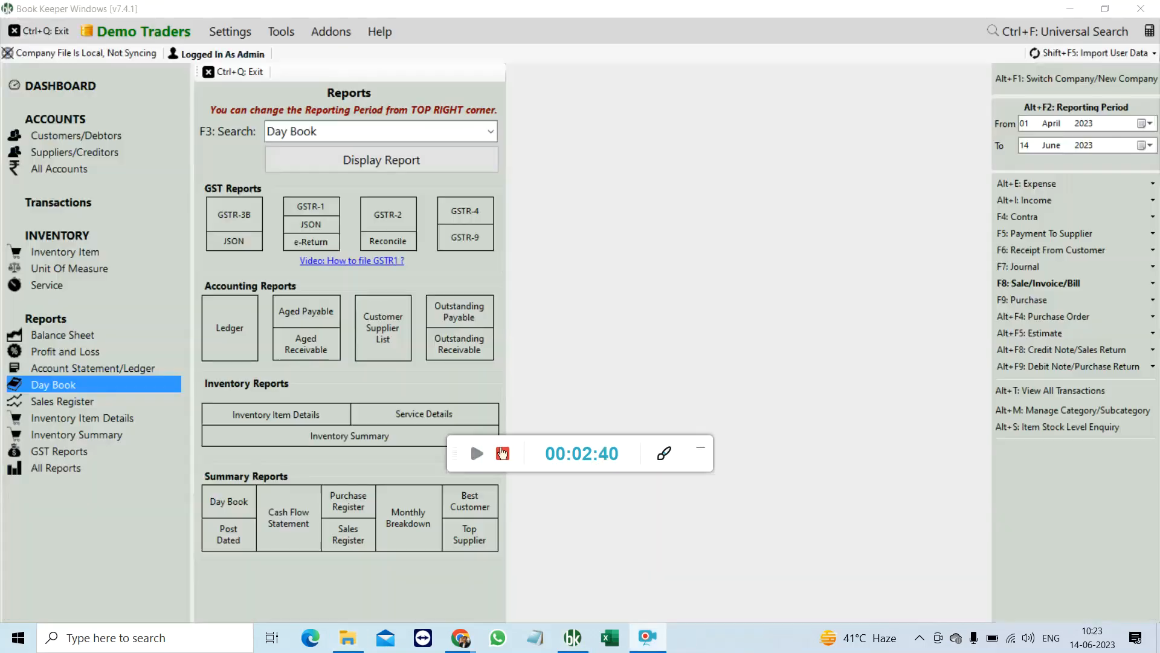
left_click(476, 454)
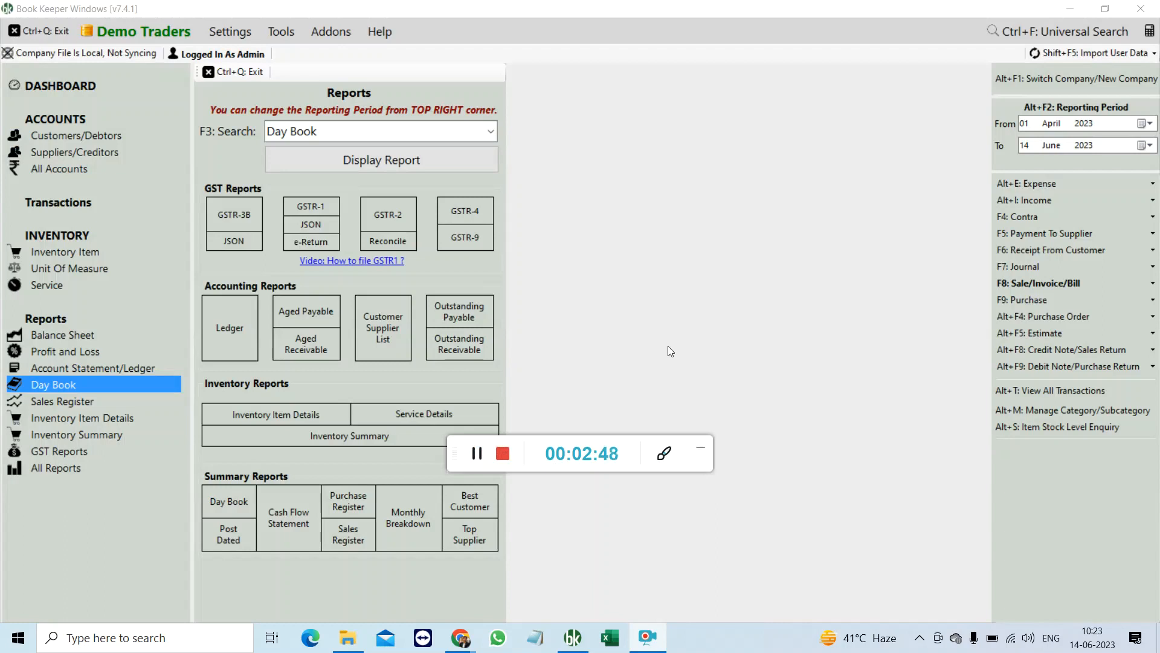
mouse_move(668, 363)
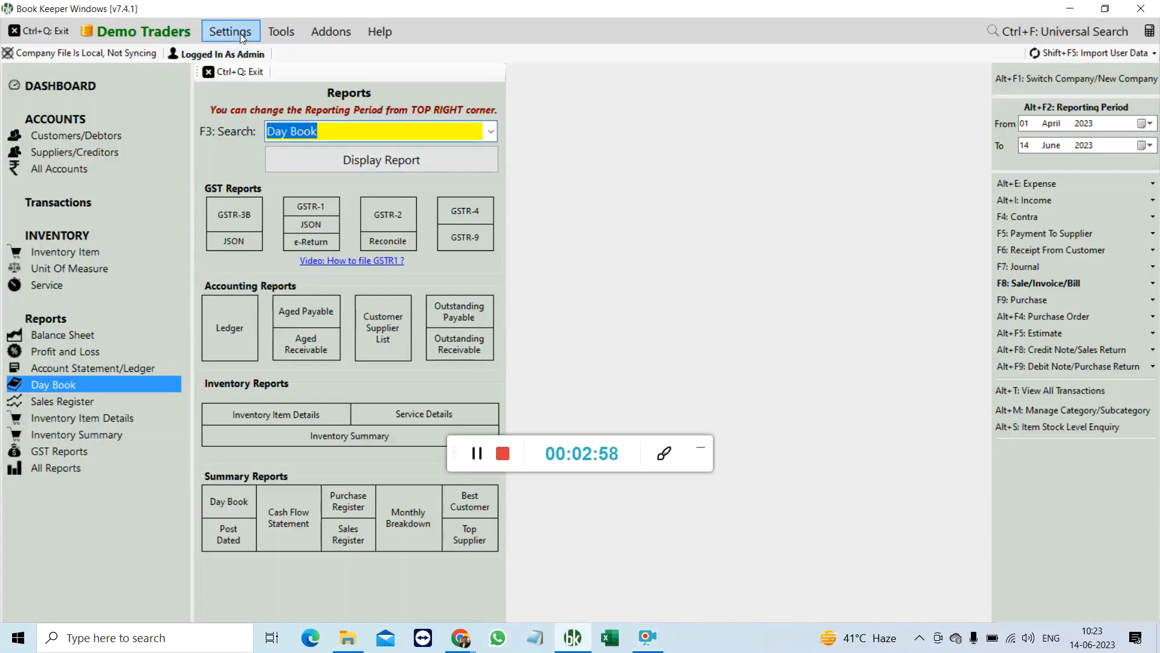
Step: Tick 'Restrict user to create voucher with insufficient inventory' in the Transactions Settings Warnings tab
left_click(231, 32)
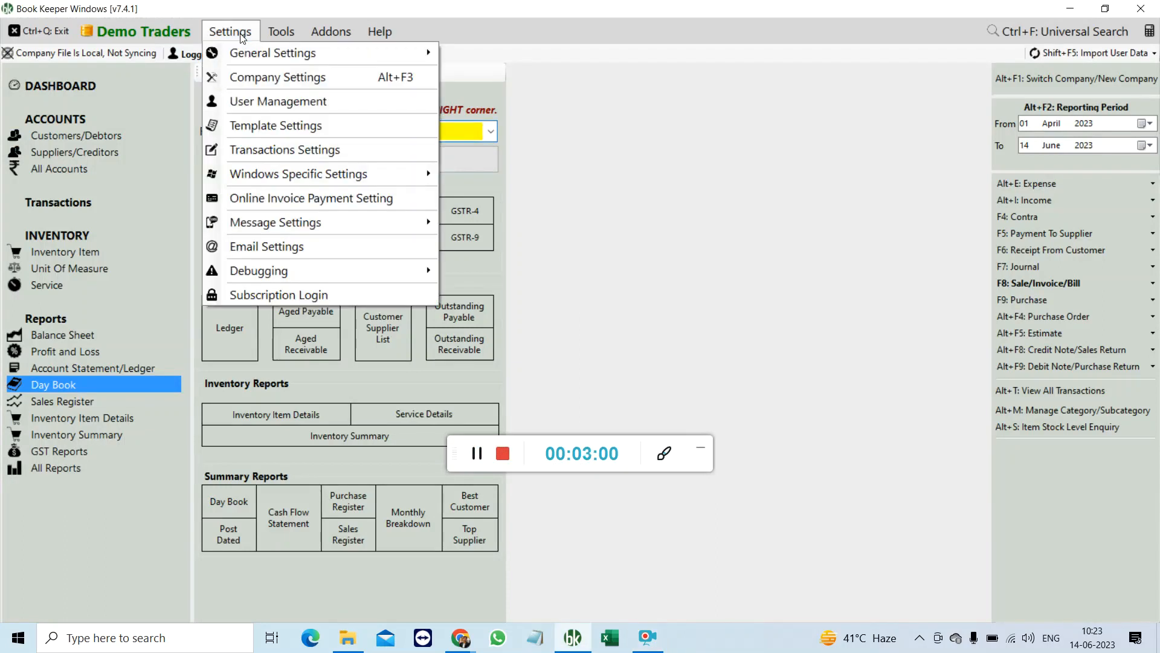
mouse_move(276, 125)
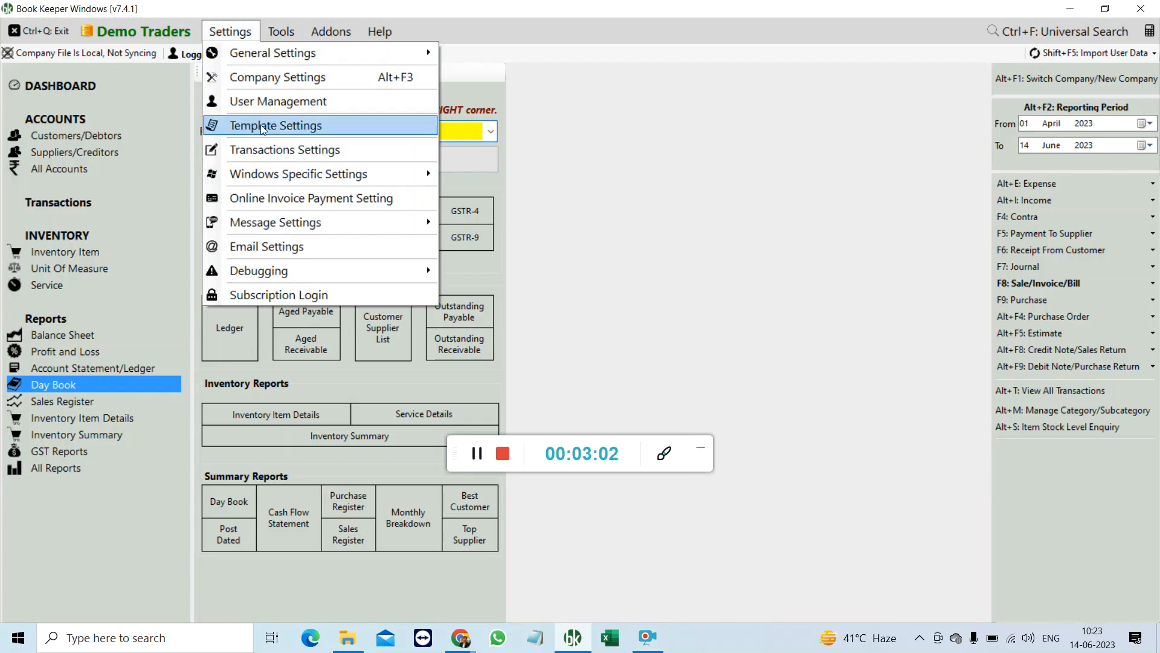
left_click(285, 150)
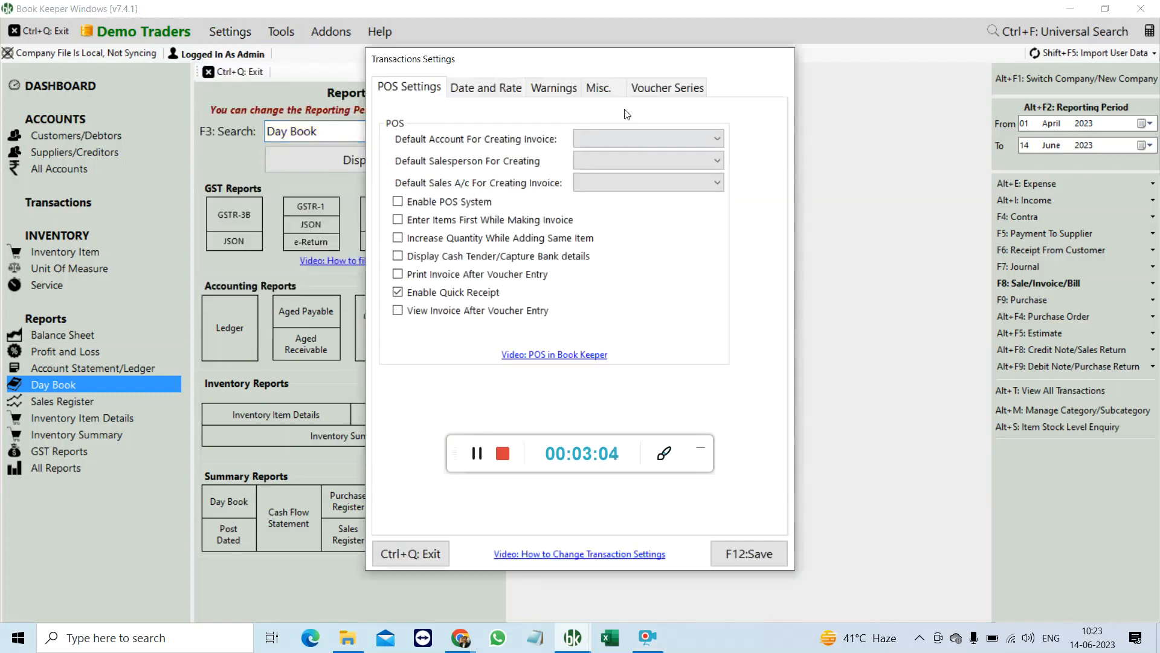
left_click(597, 87)
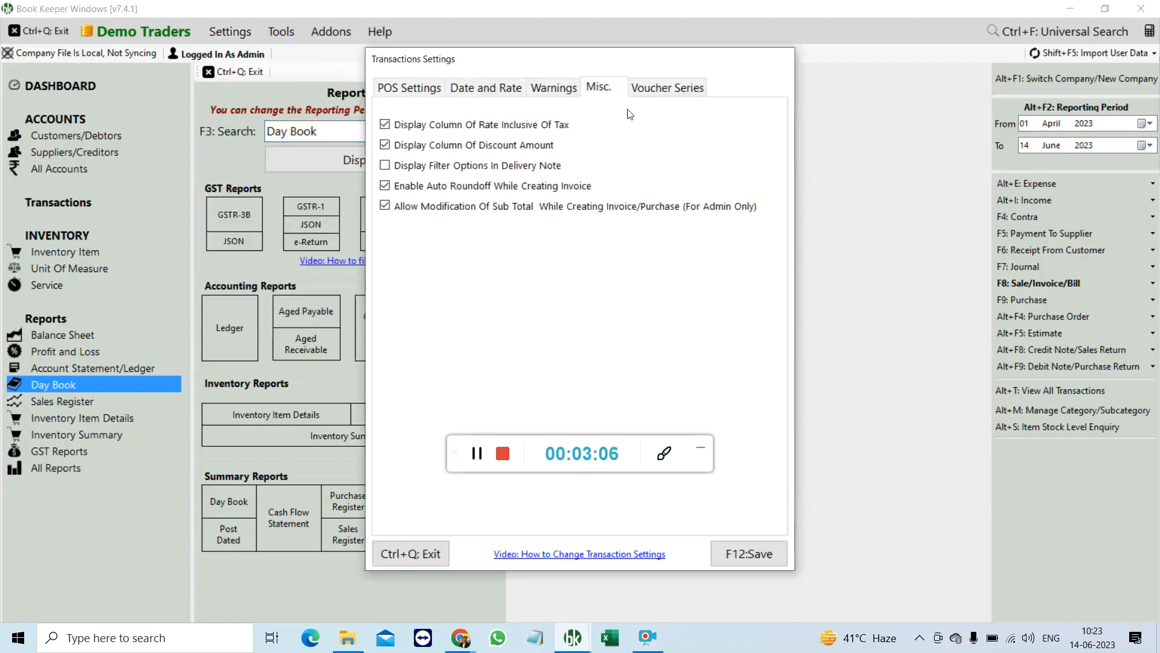
left_click(554, 87)
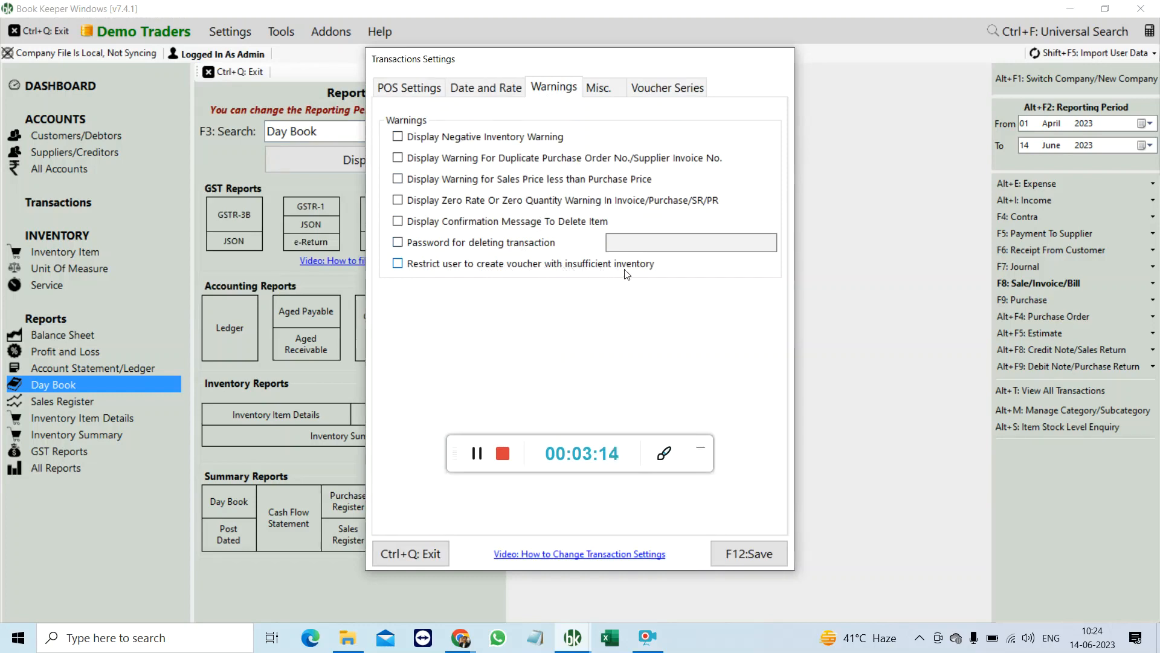
left_click(397, 264)
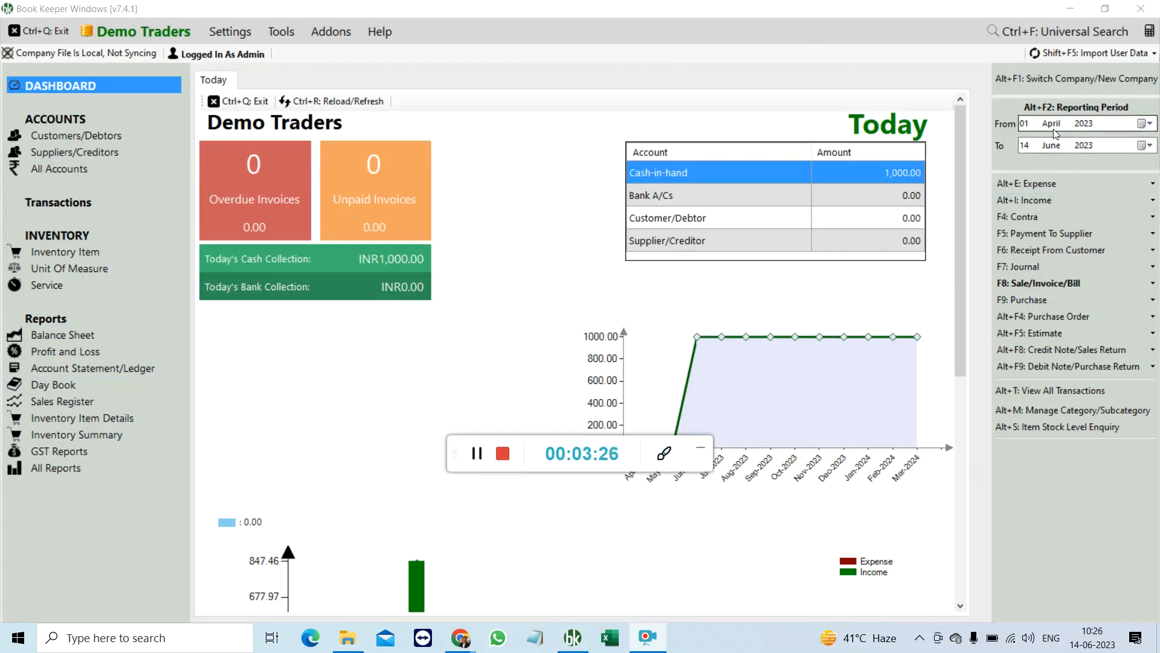
mouse_move(869, 145)
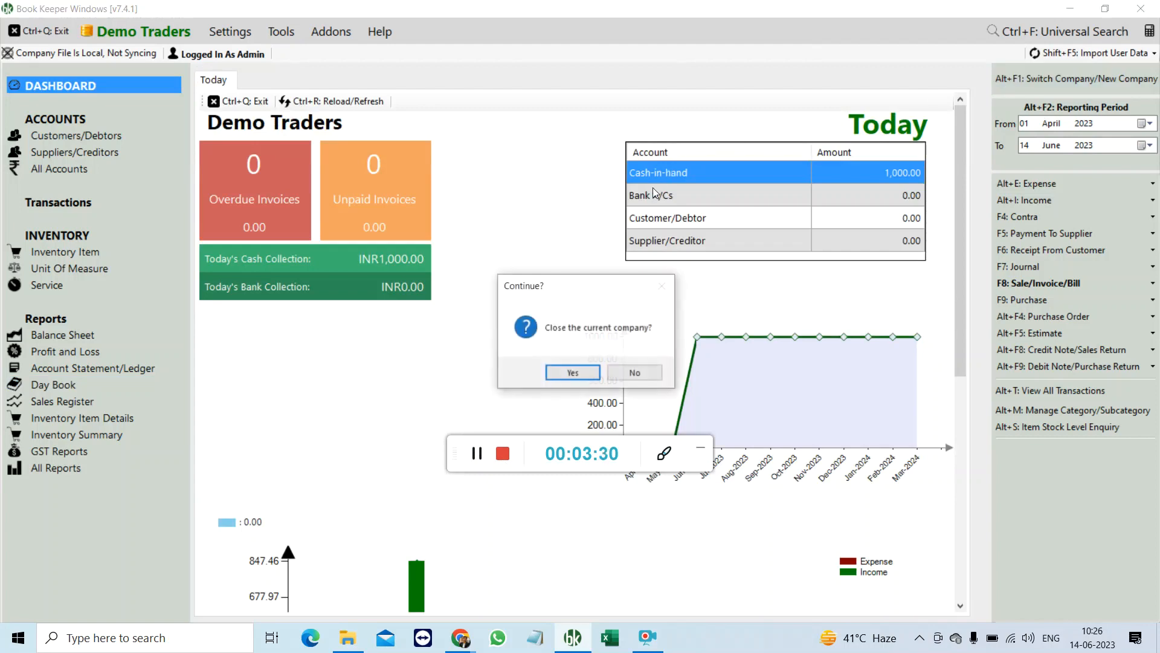
Step: Close the current company and reopen Demo Traders.db_BookKeeper_Backup
left_click(572, 372)
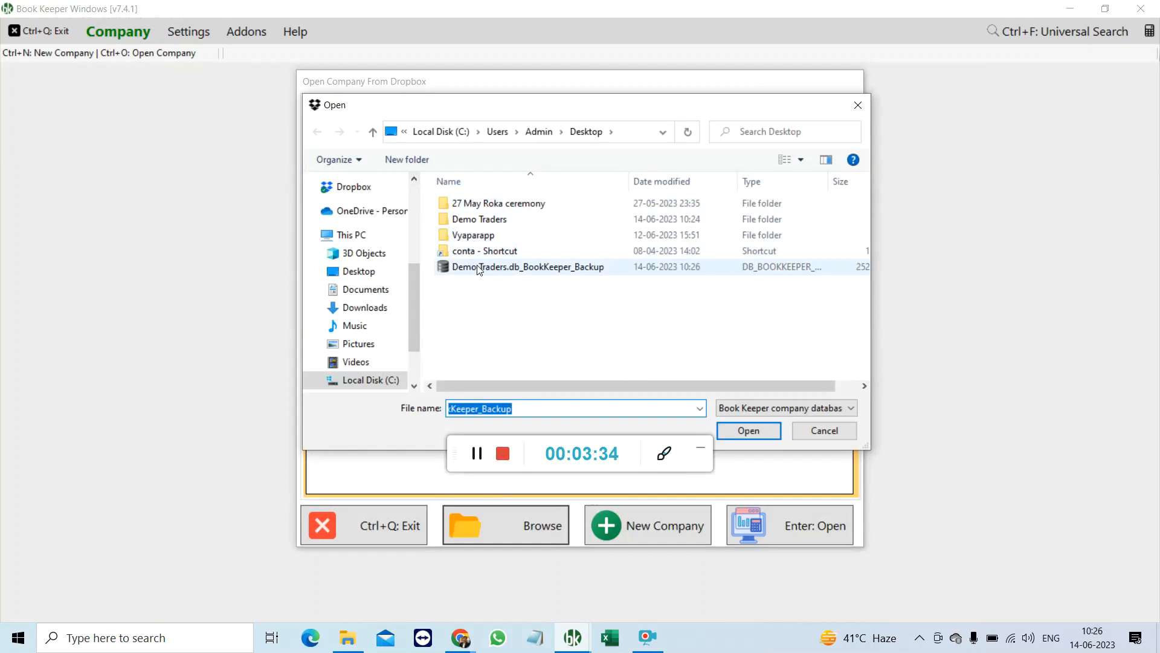
left_click(747, 430)
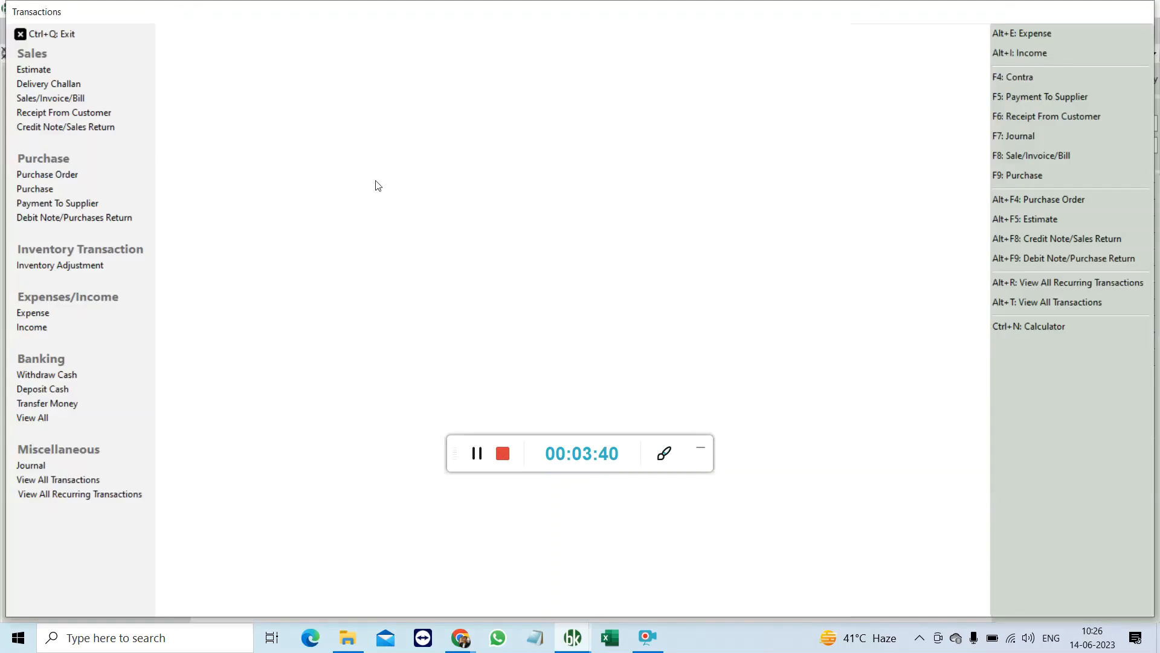
mouse_move(208, 123)
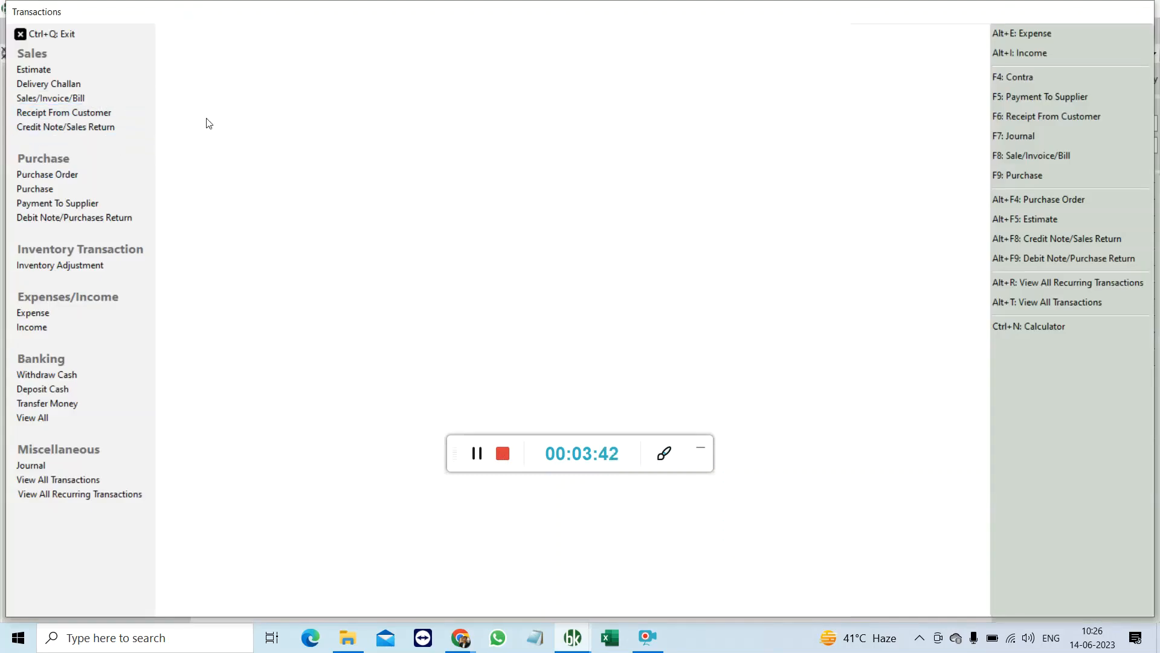
Step: Bill one Samsung TV at 847.46 to Cash and save, which is refused for insufficient inventory
left_click(50, 98)
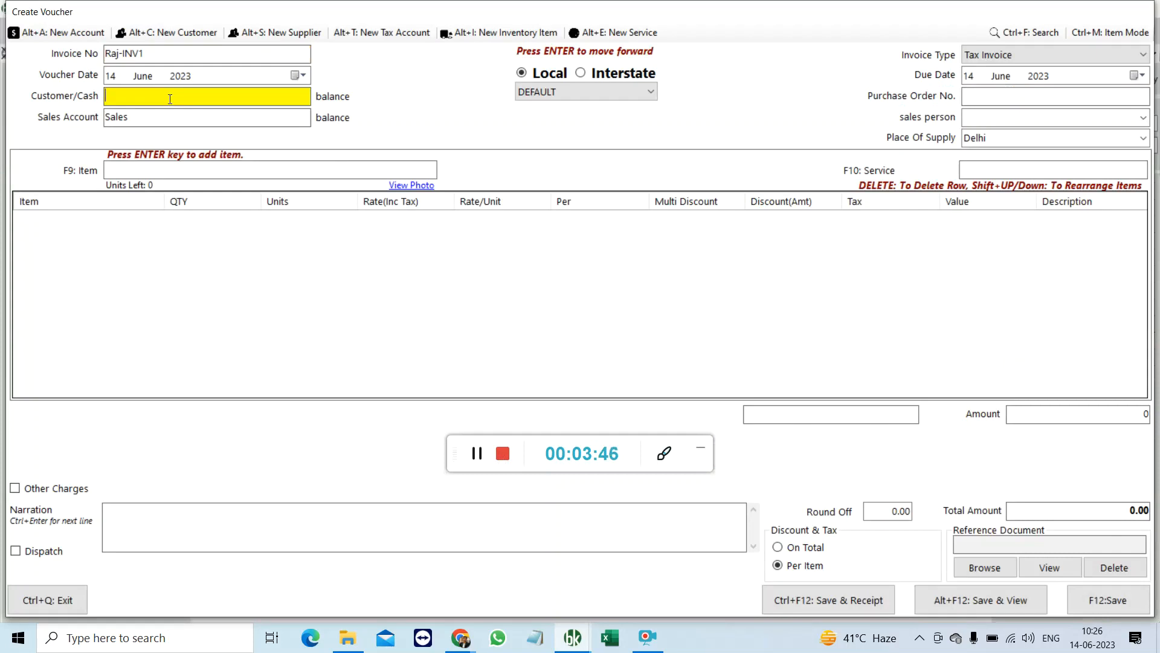
type("Cash")
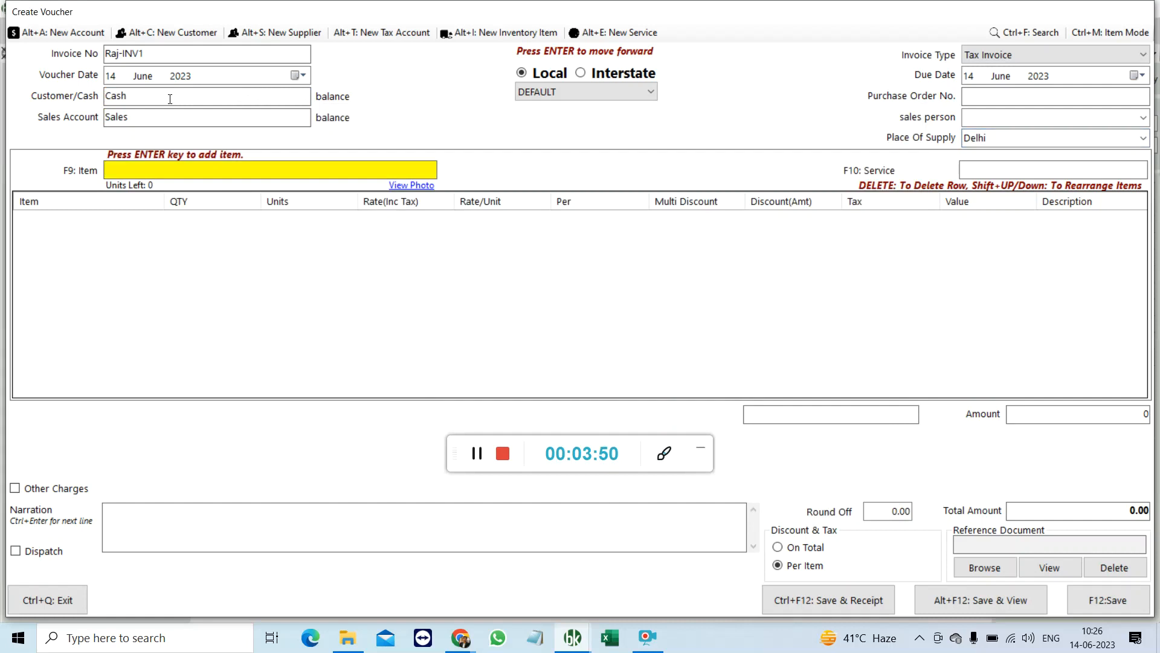
type("Samsung TV")
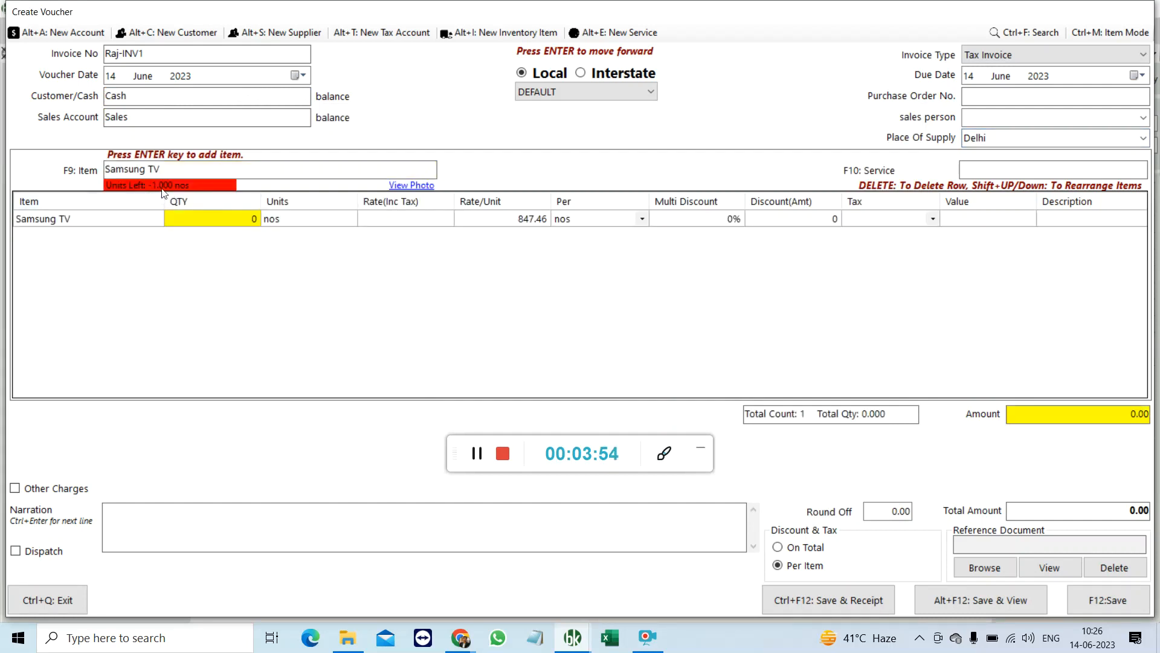
left_click(215, 218)
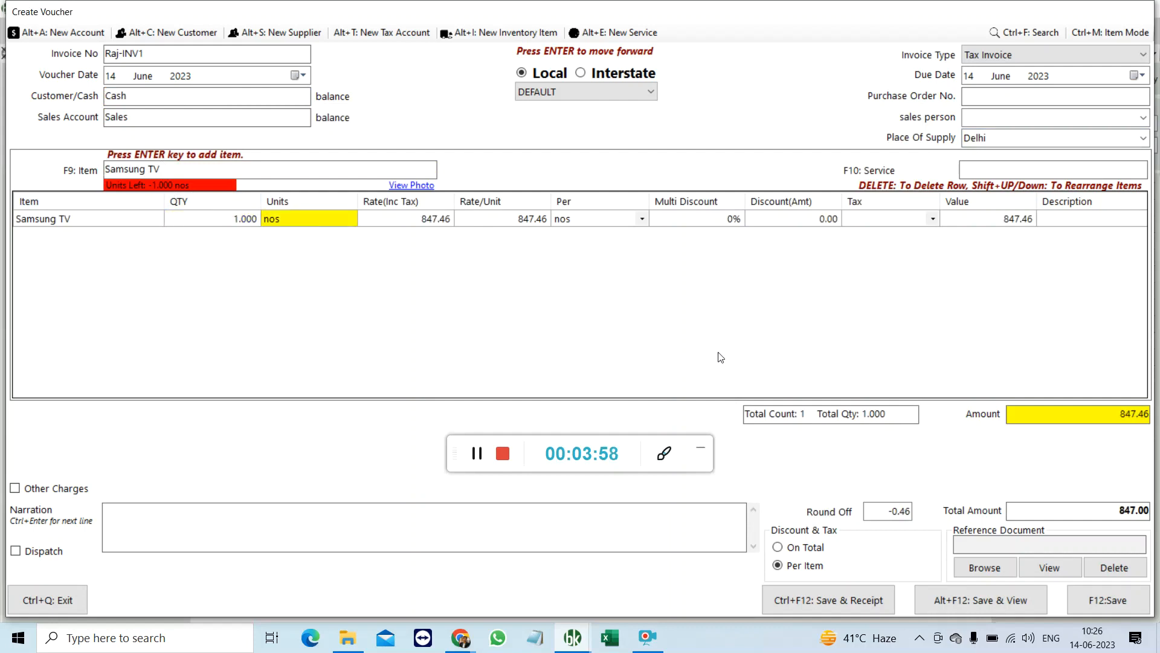
left_click(1108, 600)
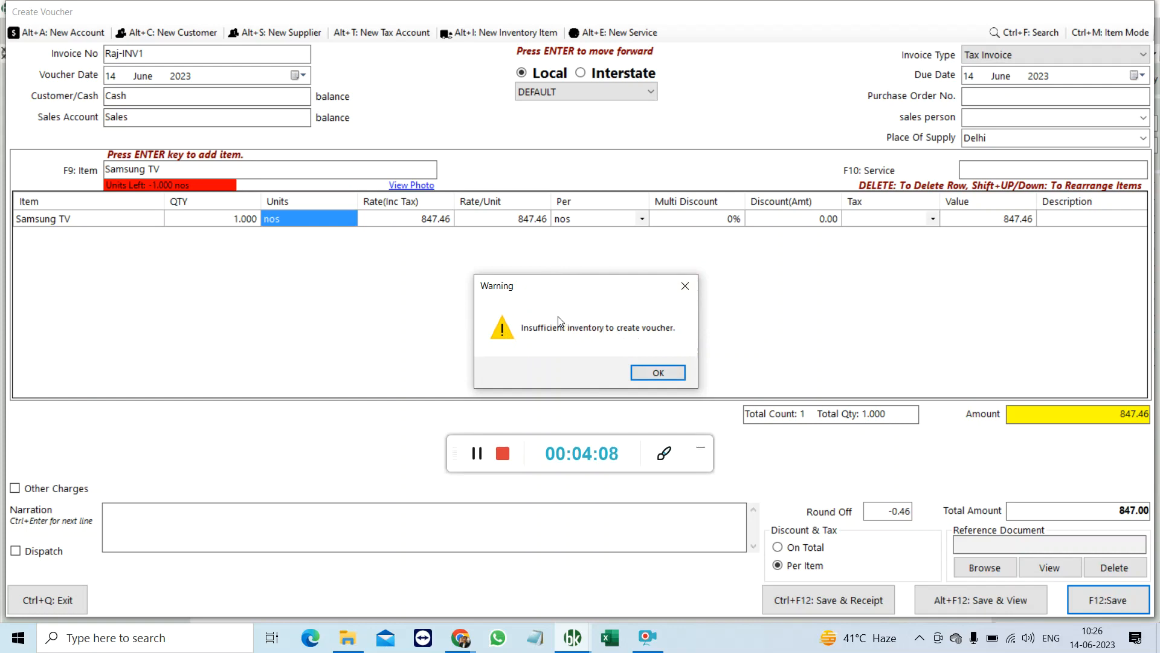
mouse_move(628, 348)
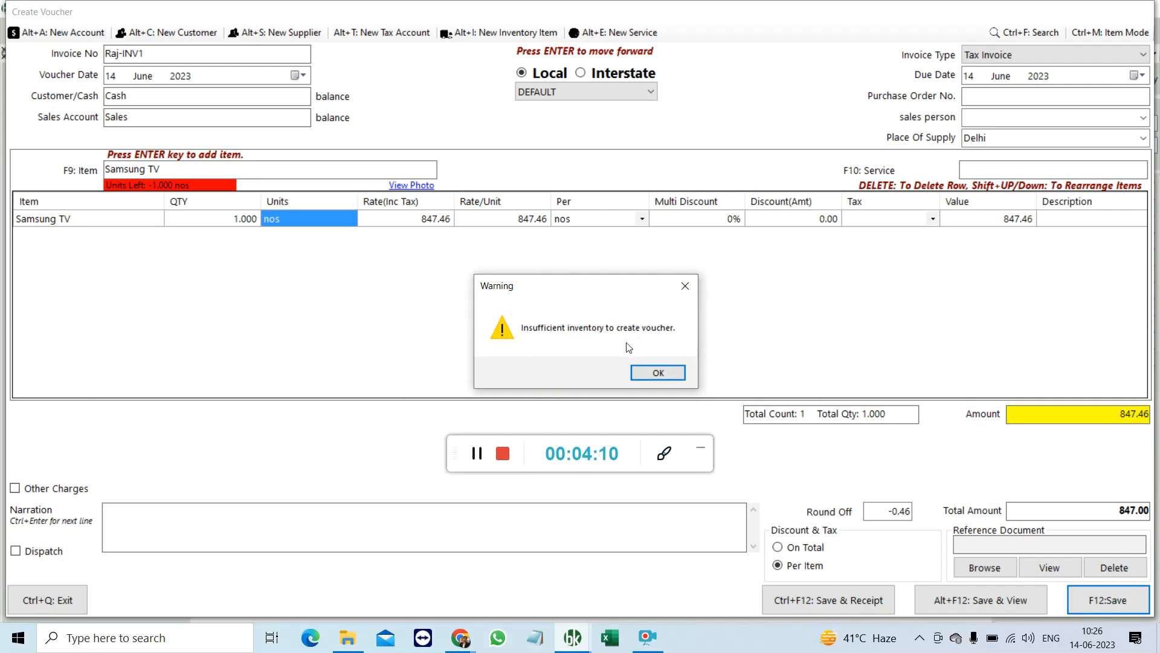
mouse_move(642, 347)
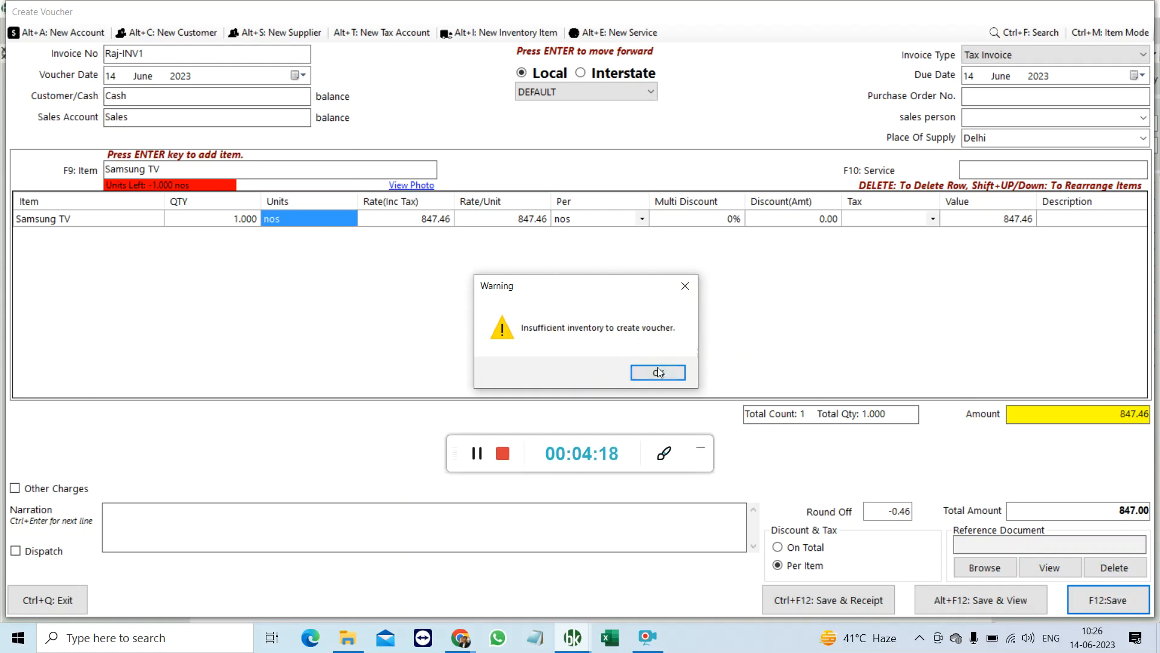
Step: Acknowledge the insufficient inventory warning, returning to the Demo Traders dashboard
left_click(657, 372)
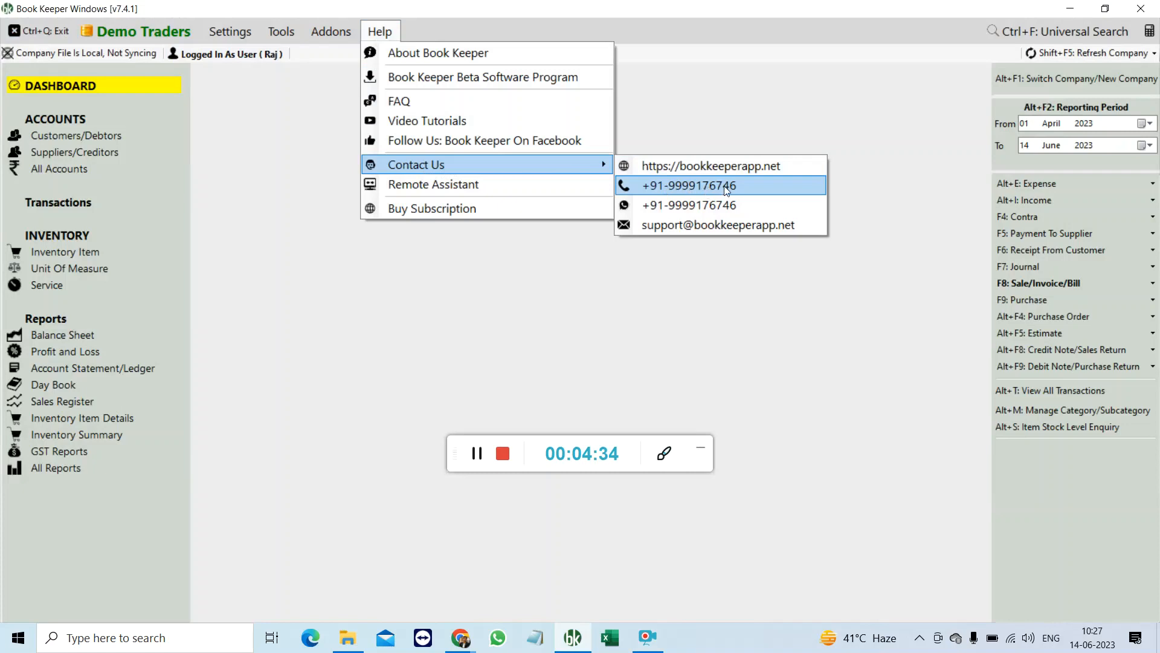
mouse_move(717, 225)
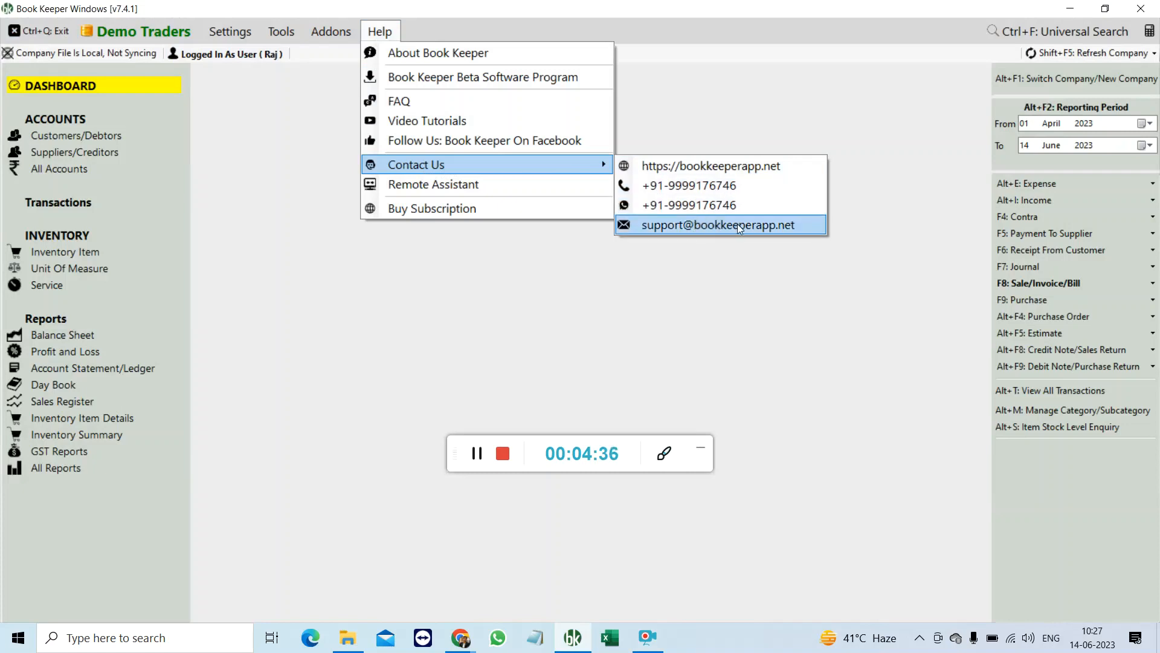